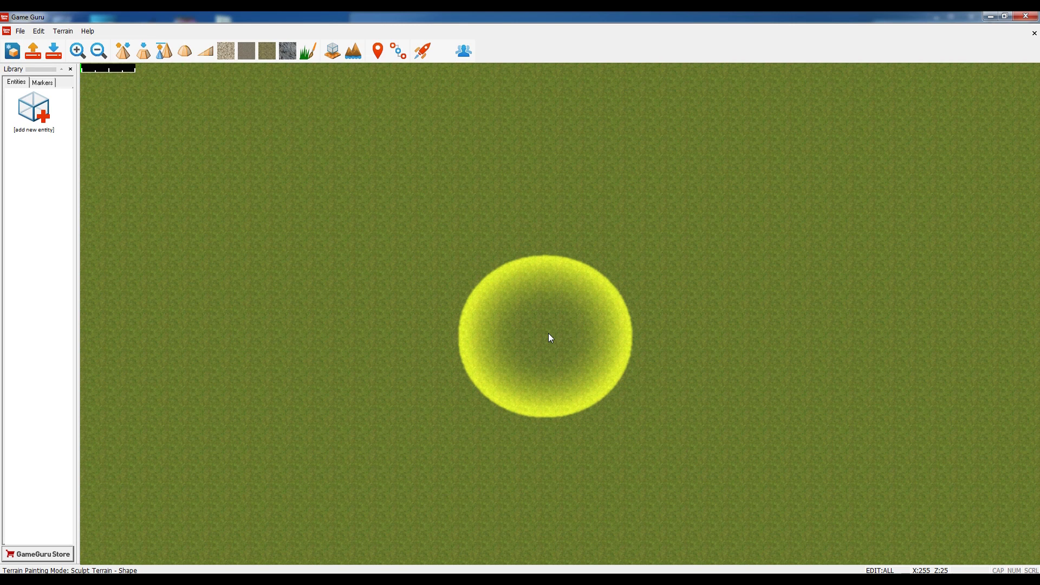
pyautogui.moveTo(472, 465)
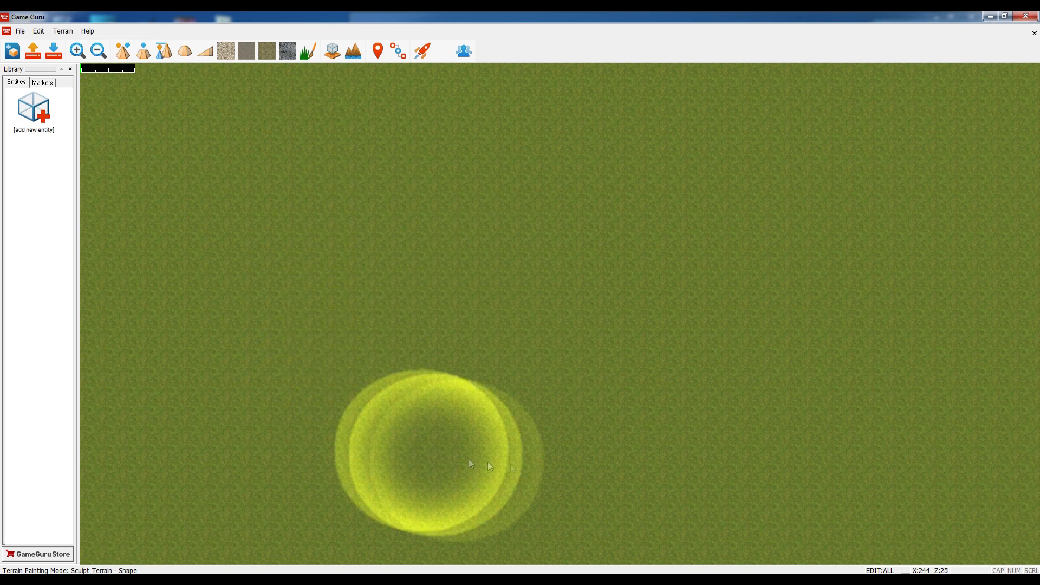
pyautogui.moveTo(708, 368)
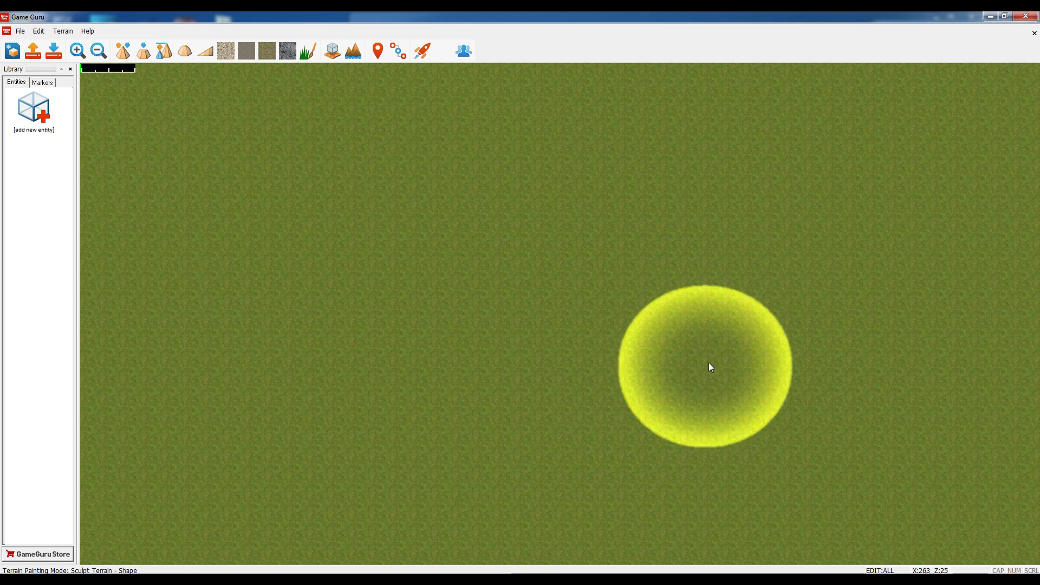
pyautogui.moveTo(726, 299)
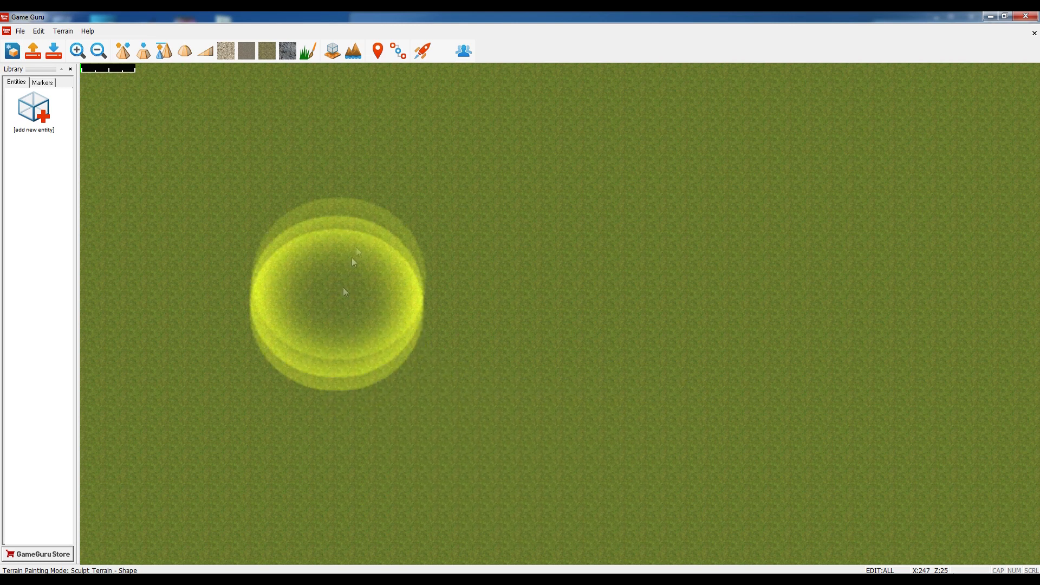
pyautogui.moveTo(376, 227)
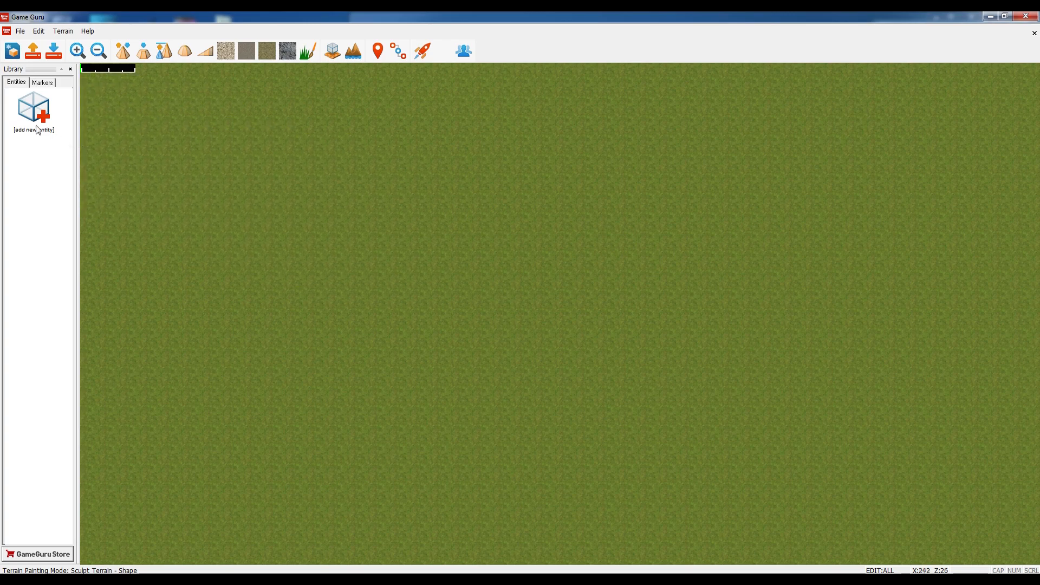
# Bring up the Entity Library and expand the Buildings category to find the Church
pyautogui.click(33, 109)
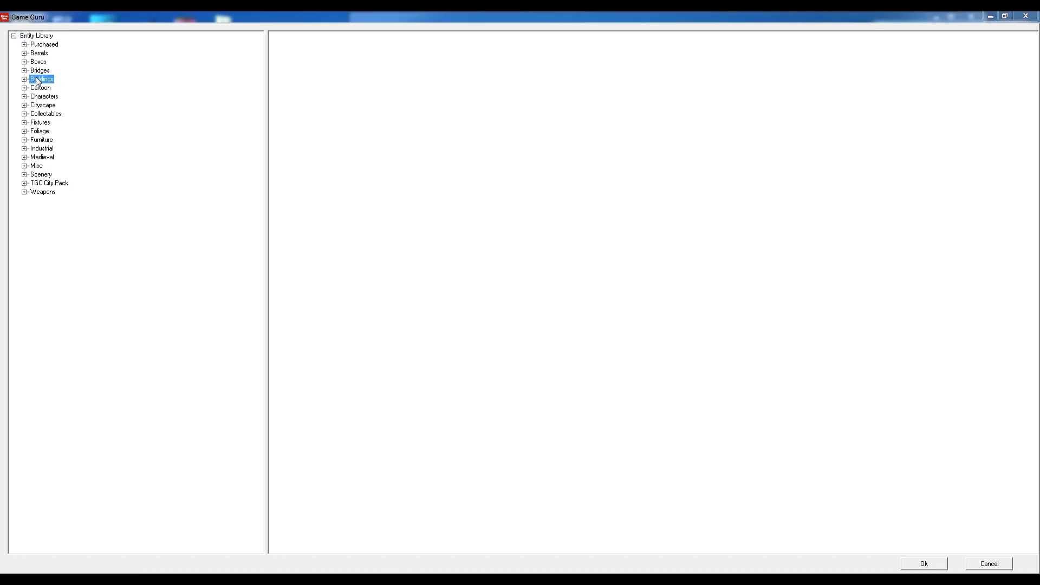
pyautogui.click(42, 79)
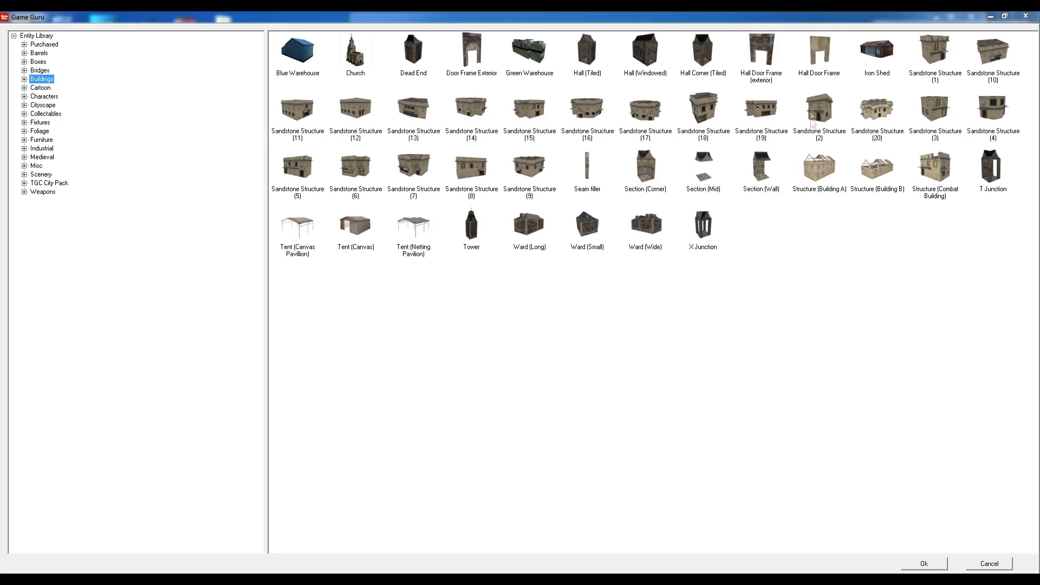
pyautogui.moveTo(720, 199)
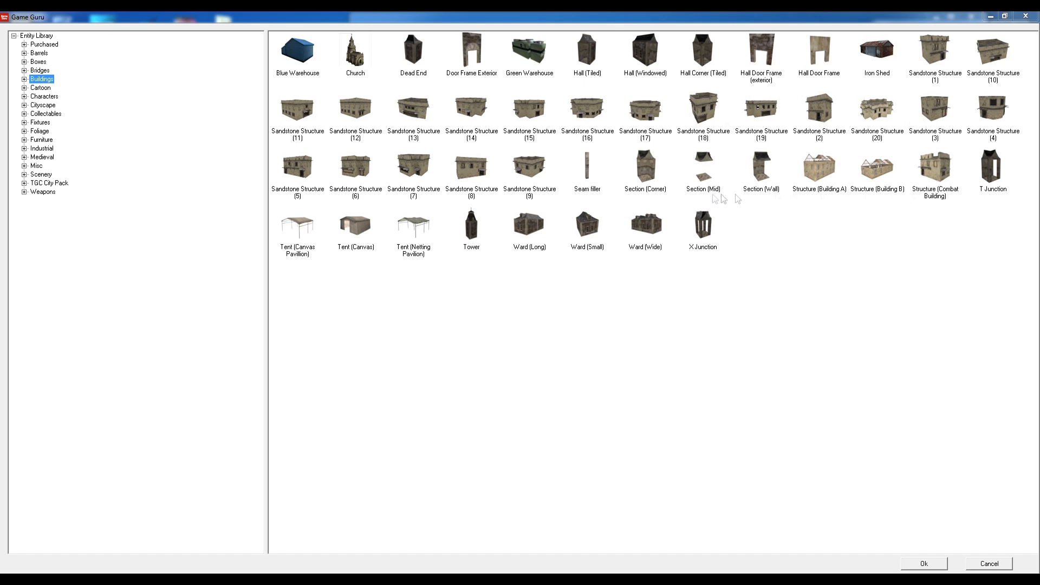
pyautogui.moveTo(767, 242)
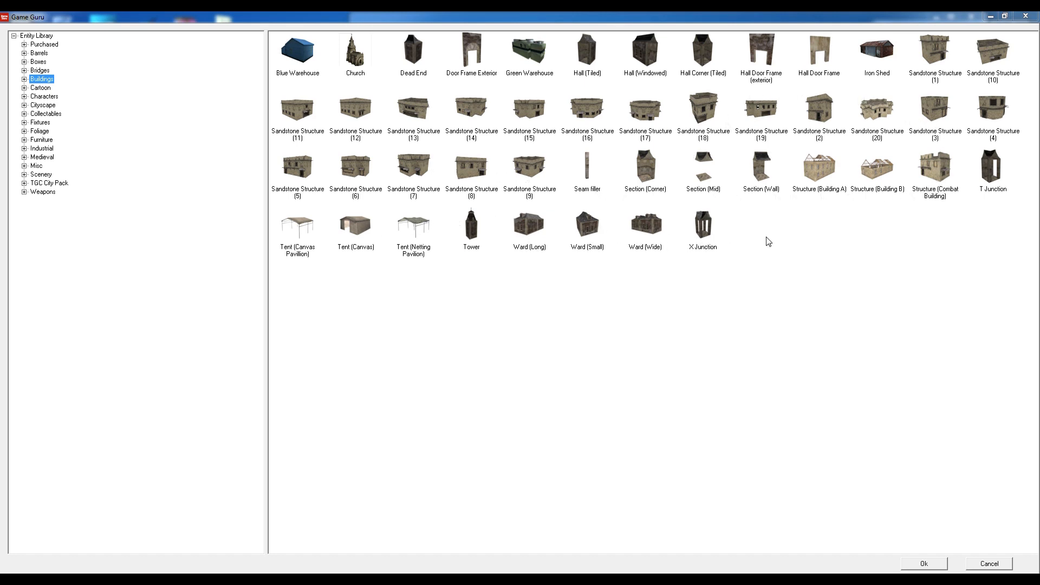
pyautogui.moveTo(315, 113)
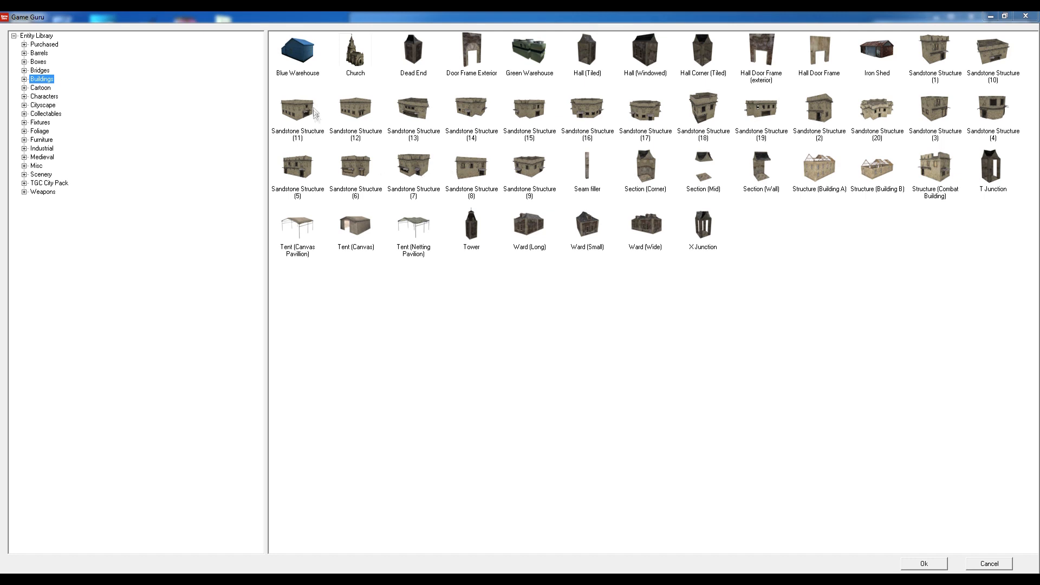
pyautogui.moveTo(879, 90)
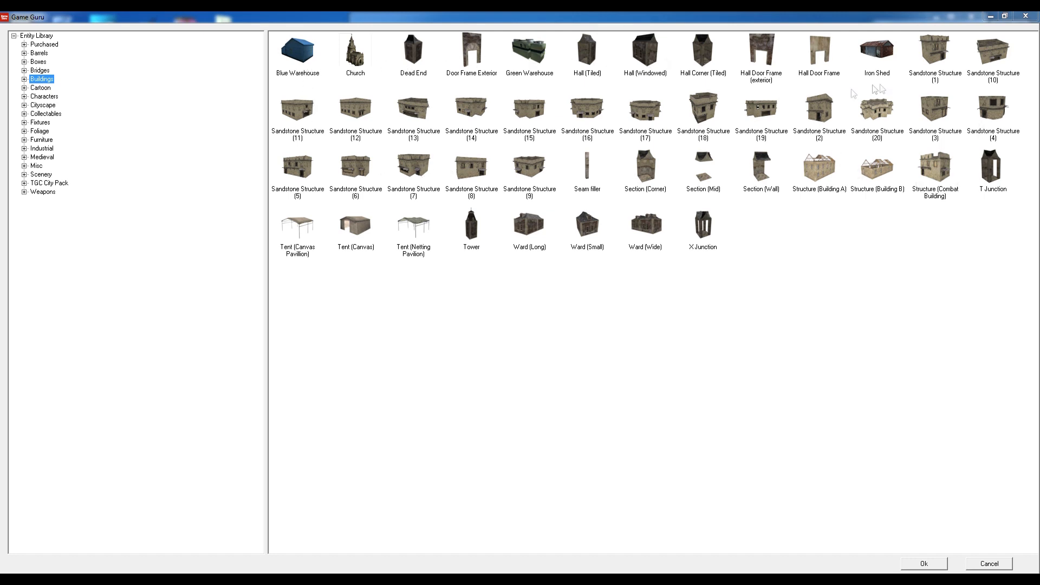
pyautogui.moveTo(626, 150)
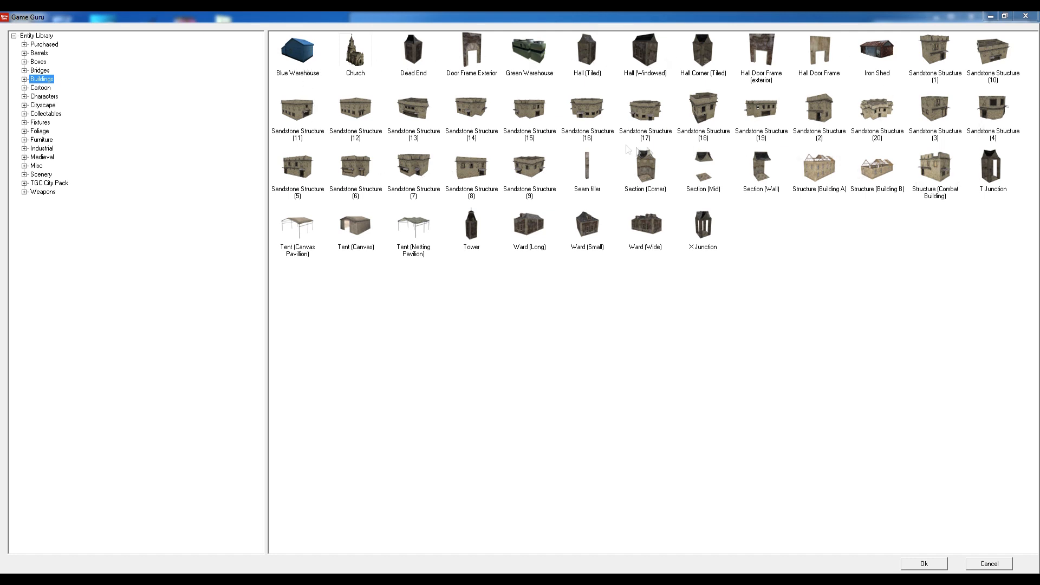
pyautogui.moveTo(363, 63)
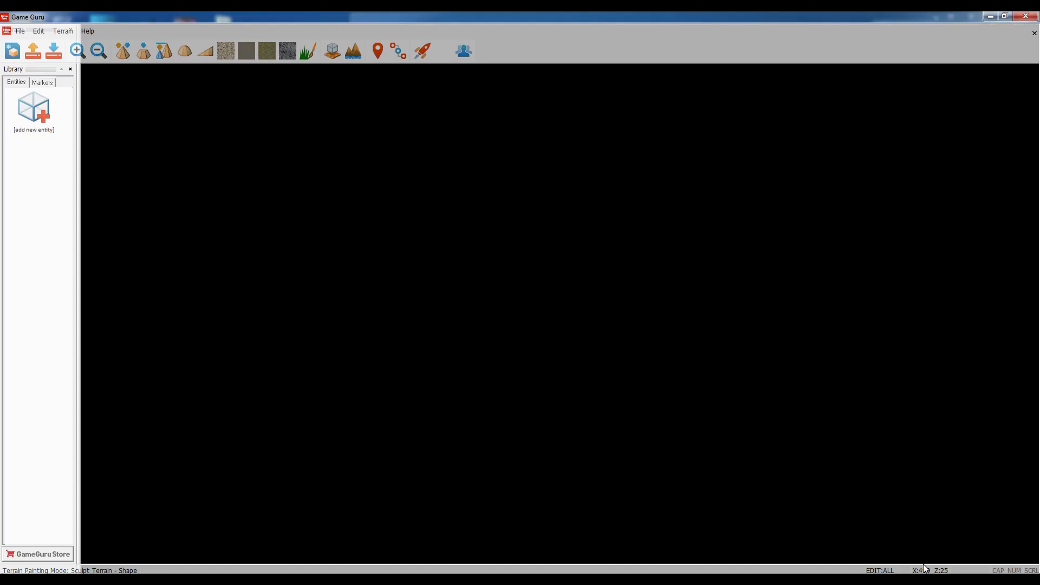
pyautogui.moveTo(536, 204)
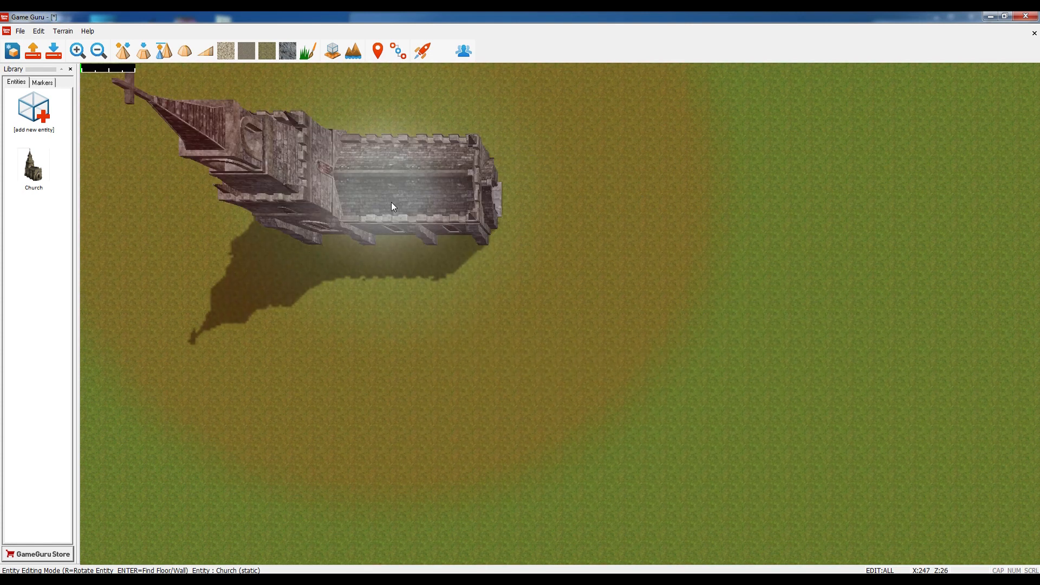
pyautogui.moveTo(429, 303)
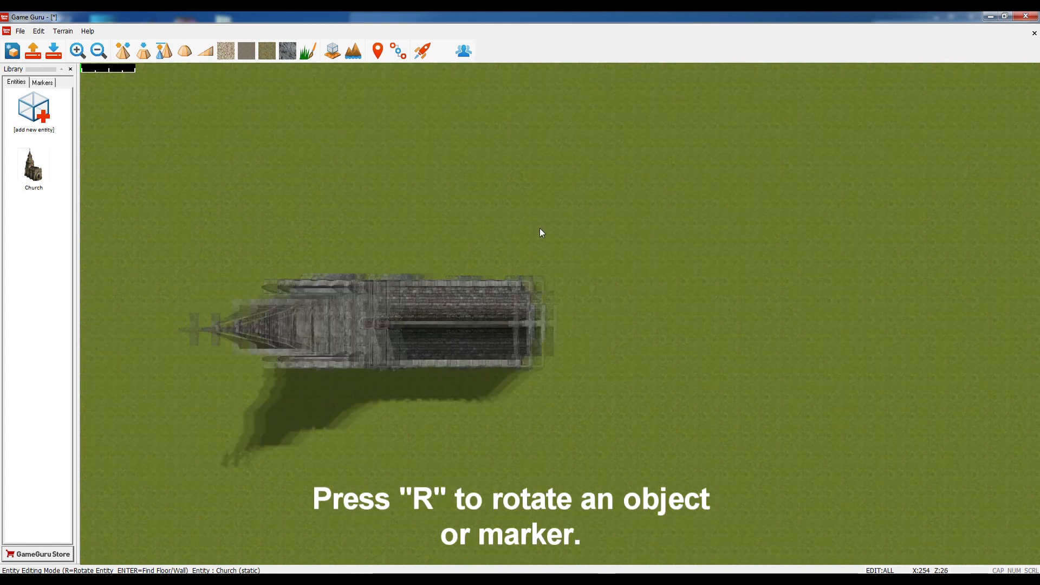
# Choose the Player Start marker from the Markers list to place at the church's east end
pyautogui.click(42, 82)
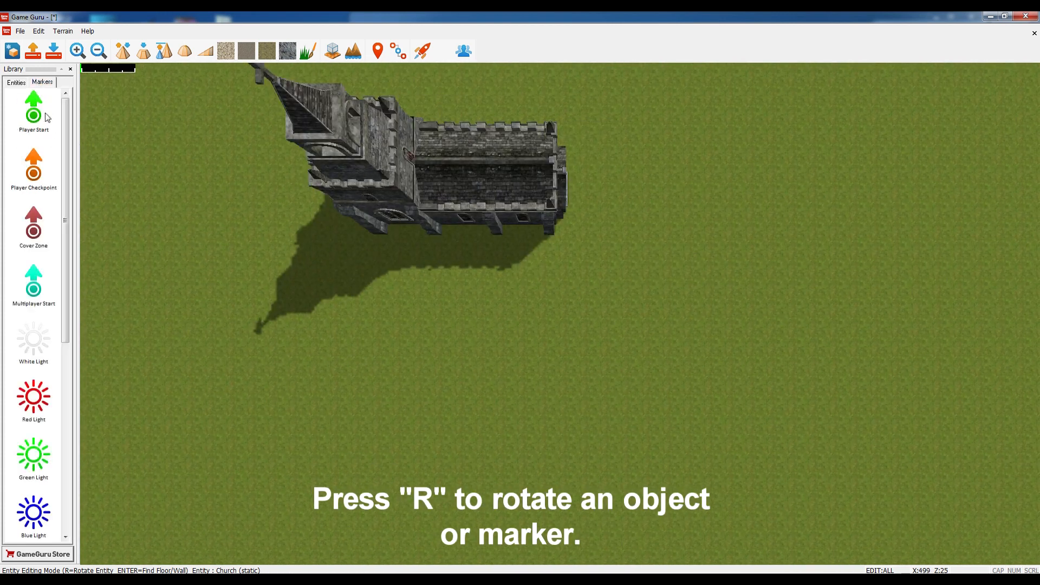
pyautogui.click(562, 293)
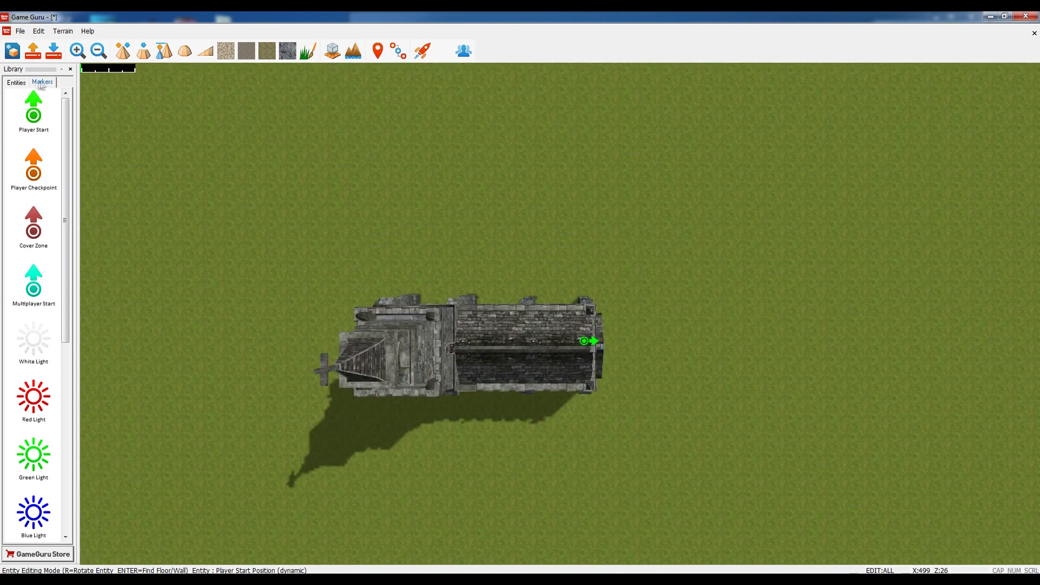
# Enter terrain sculpting, trying the Blend and Stored Level modes over the grass by the church
pyautogui.click(184, 51)
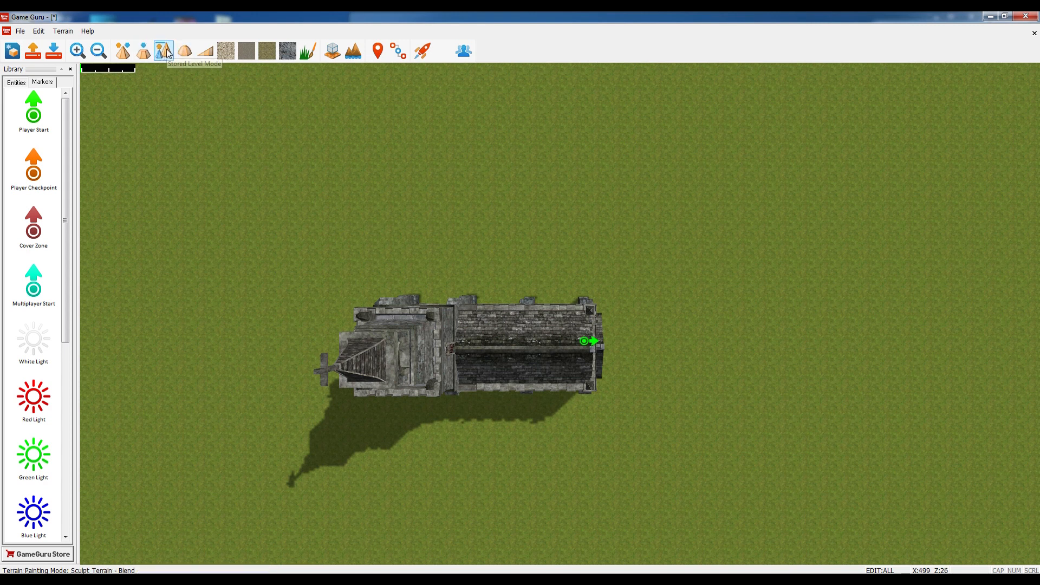
pyautogui.click(123, 51)
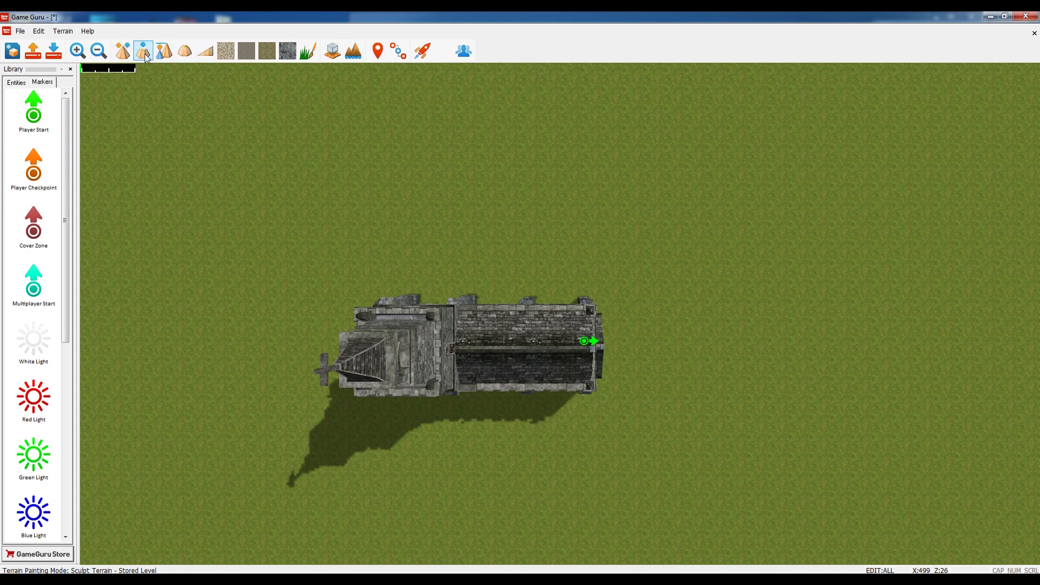
pyautogui.moveTo(163, 51)
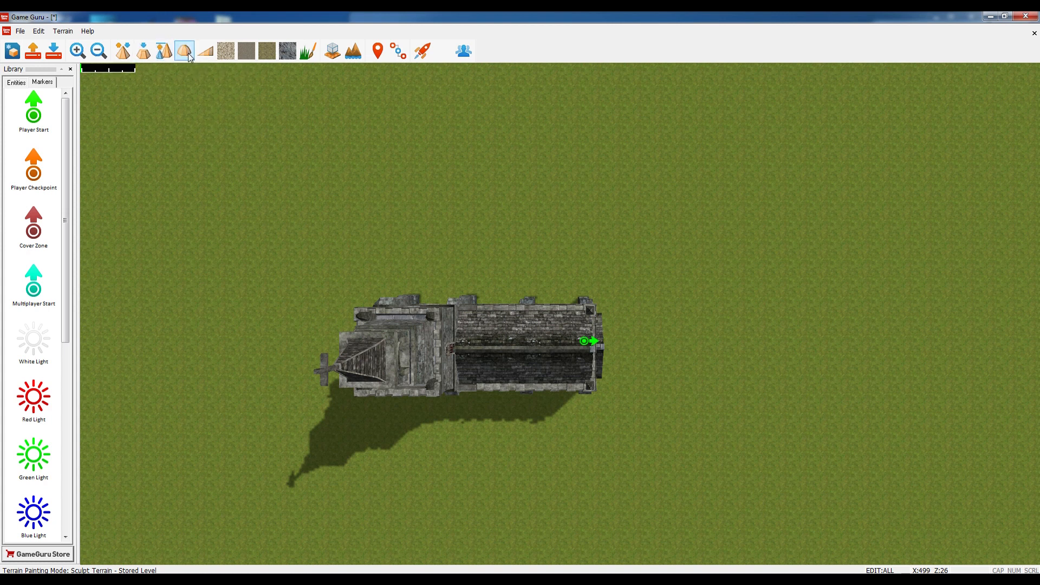
pyautogui.click(184, 51)
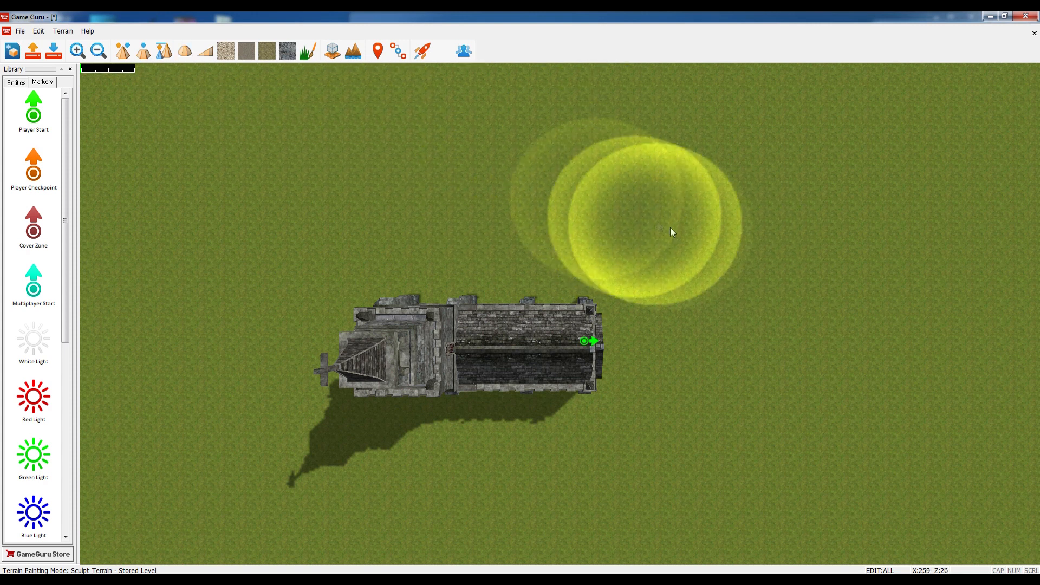
# Use Shape mode to raise a hill under the church and lower the ground beside it
pyautogui.click(205, 51)
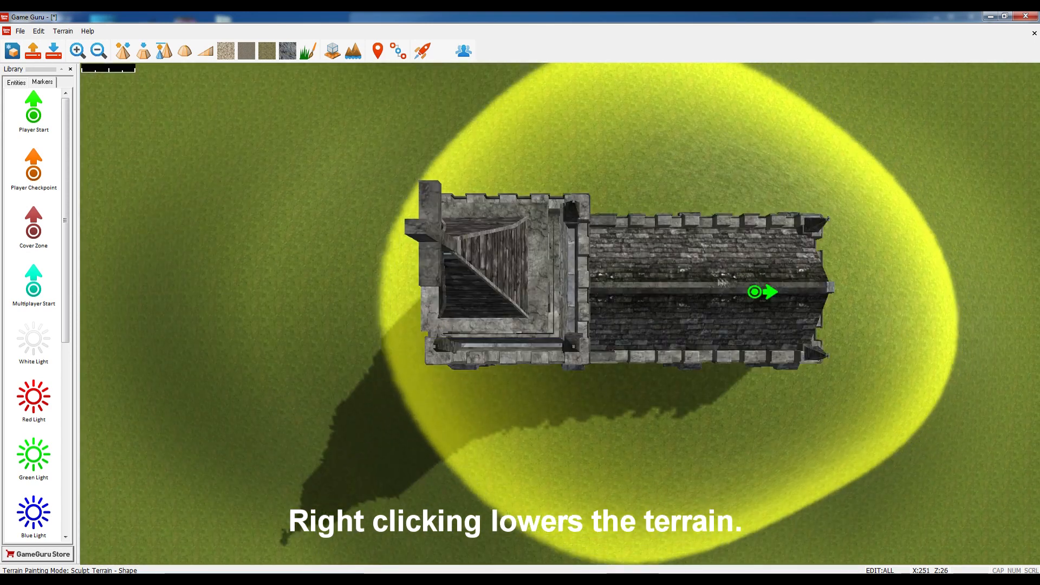
pyautogui.rightClick(723, 282)
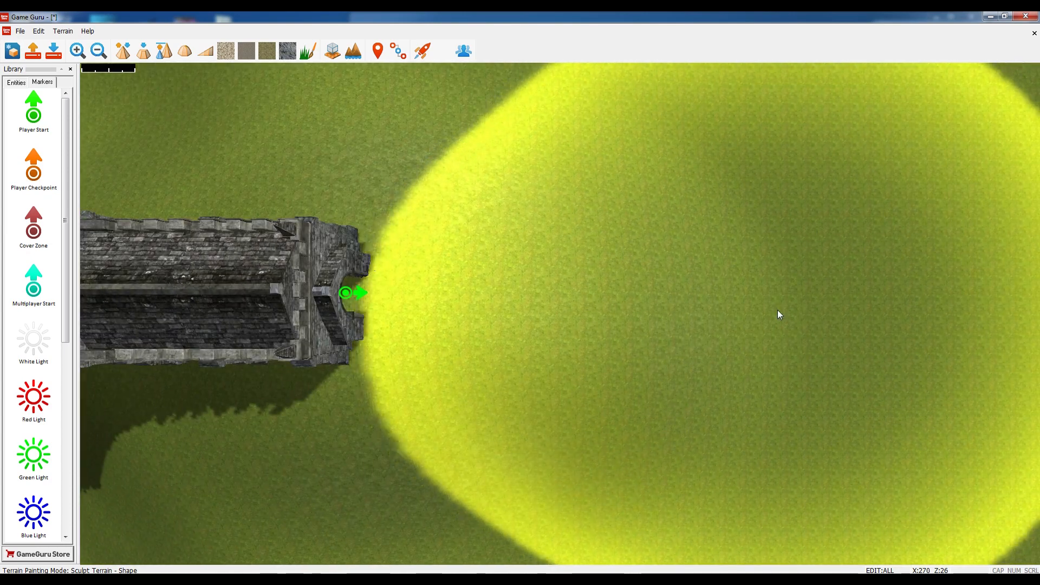
pyautogui.moveTo(650, 285)
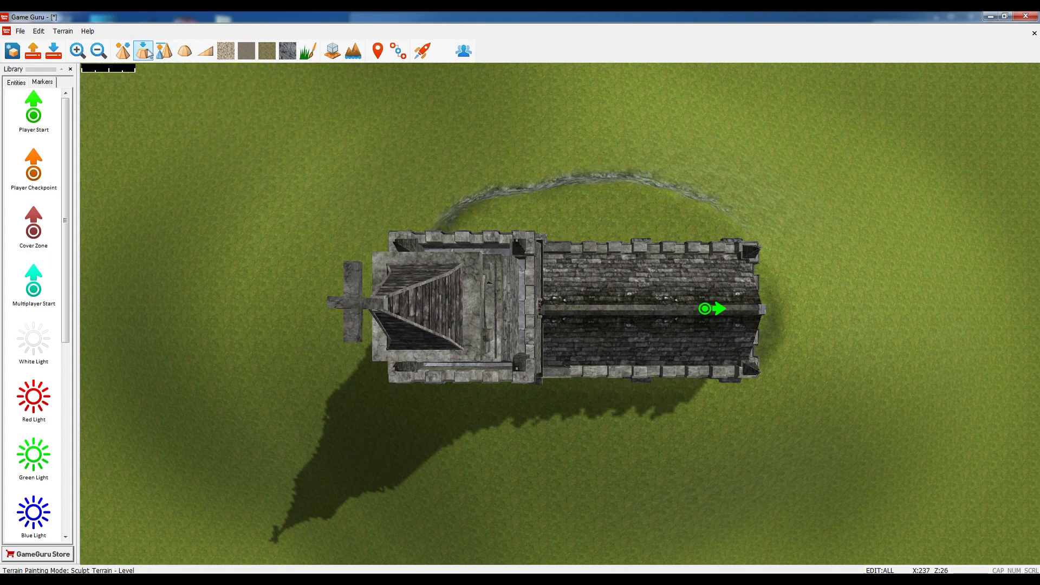
pyautogui.moveTo(164, 51)
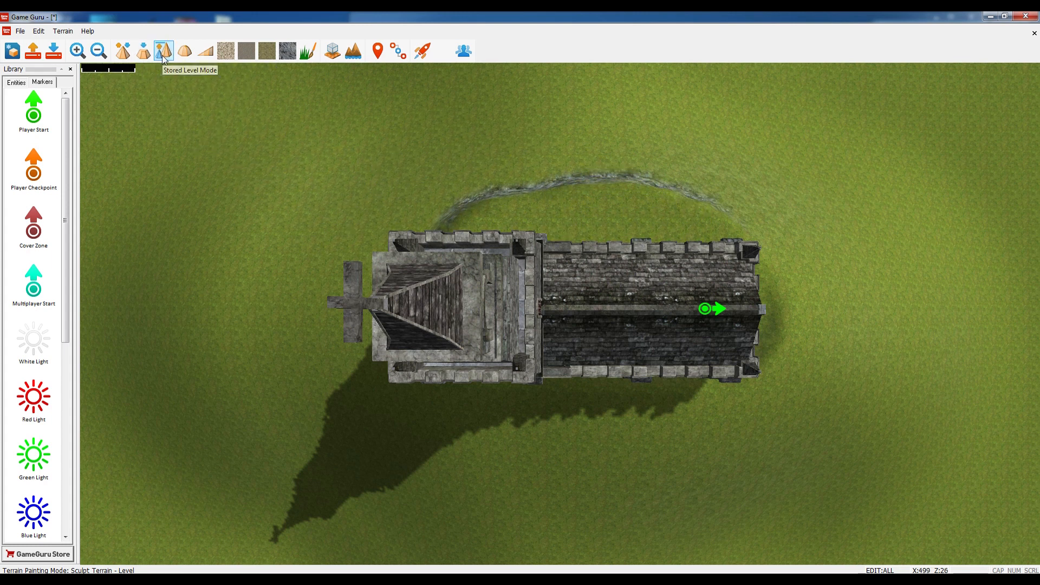
# Widen the flattened hilltop around the church with Stored Level mode
pyautogui.click(163, 51)
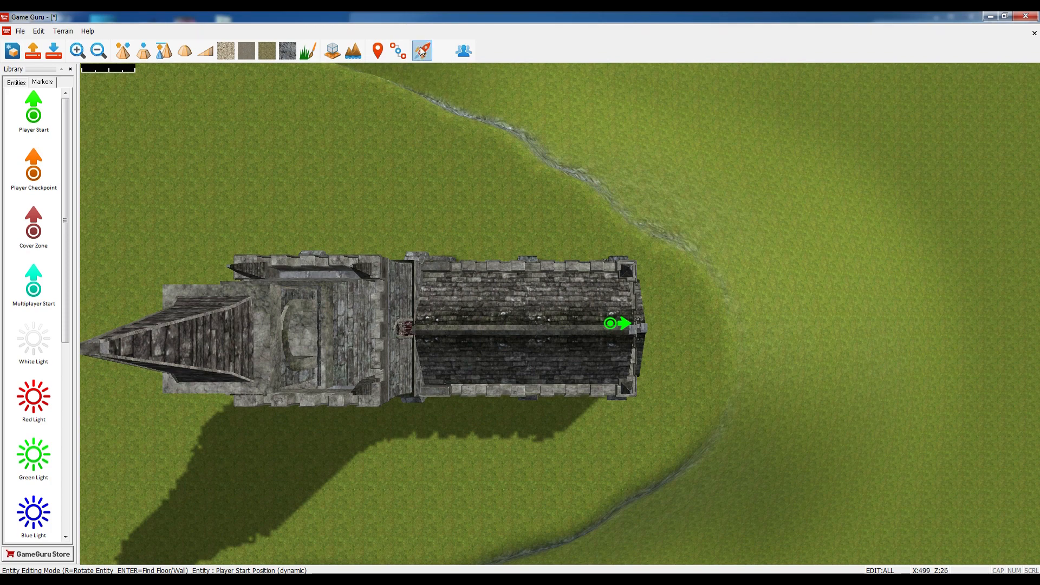
# Run a first-person test of the level and walk the hill beside the church
pyautogui.click(421, 51)
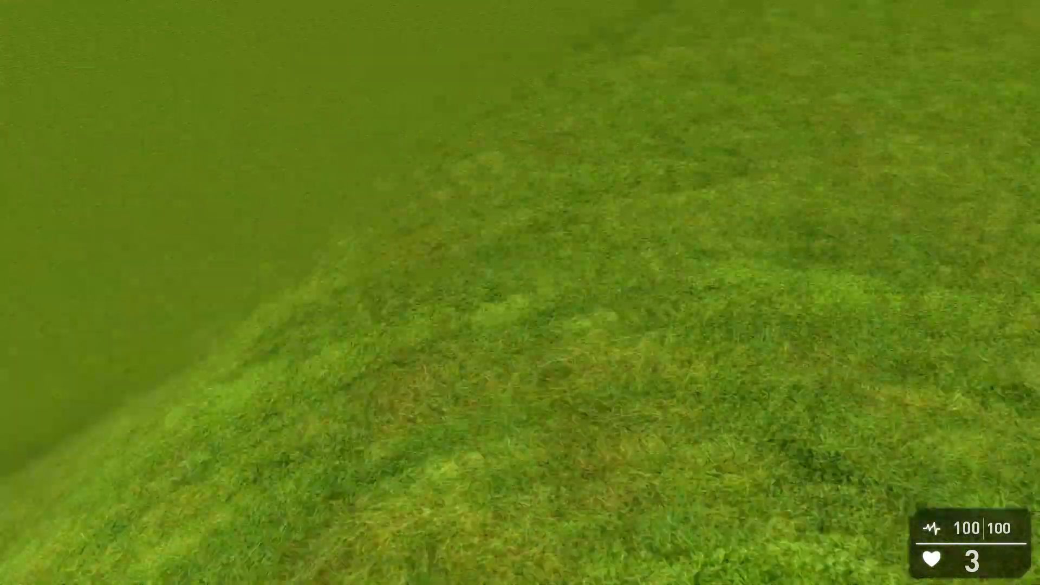
pyautogui.moveTo(520, 292)
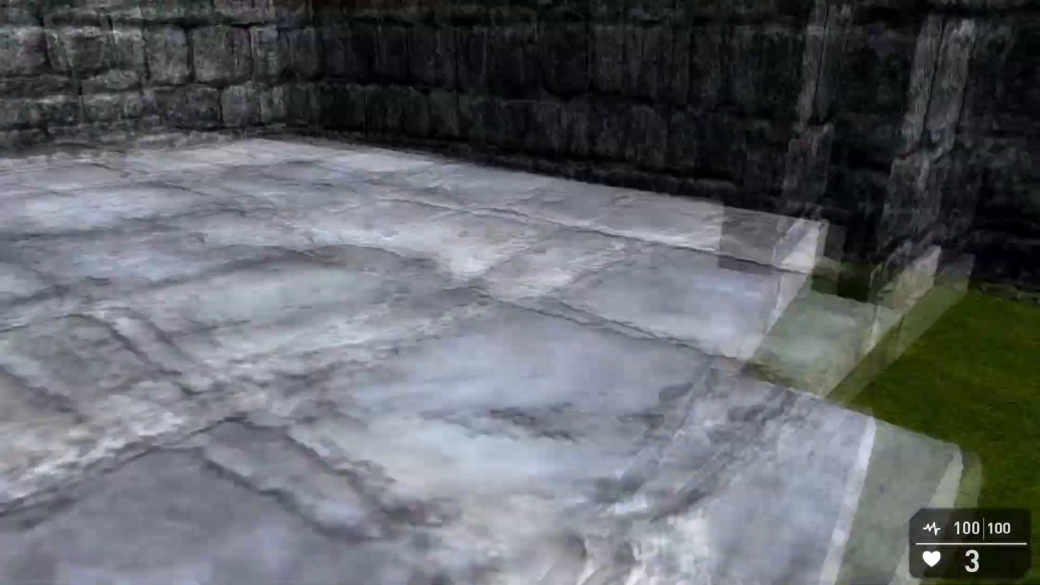
pyautogui.moveTo(520, 293)
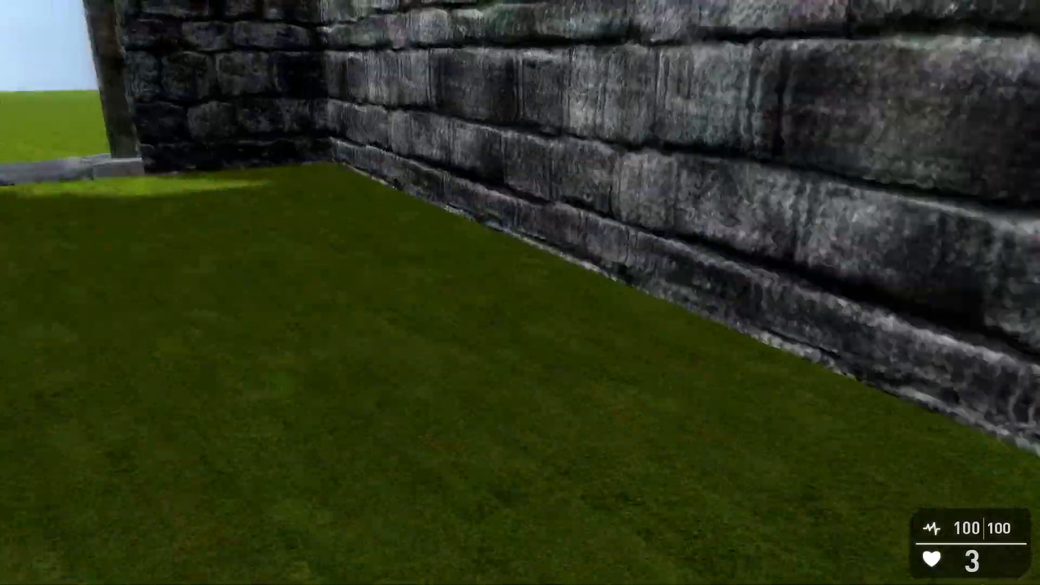
pyautogui.moveTo(520, 293)
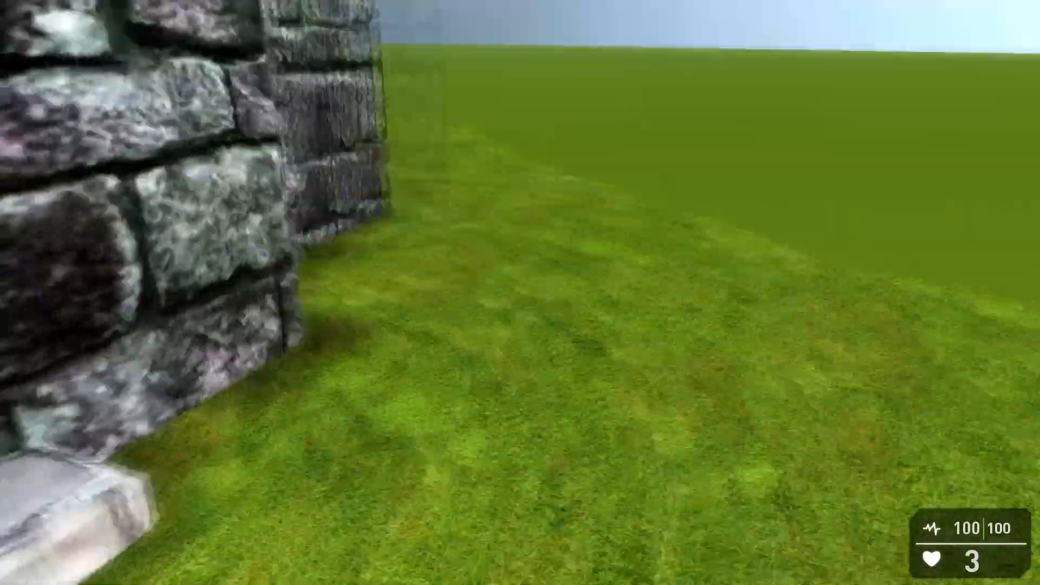
pyautogui.moveTo(520, 293)
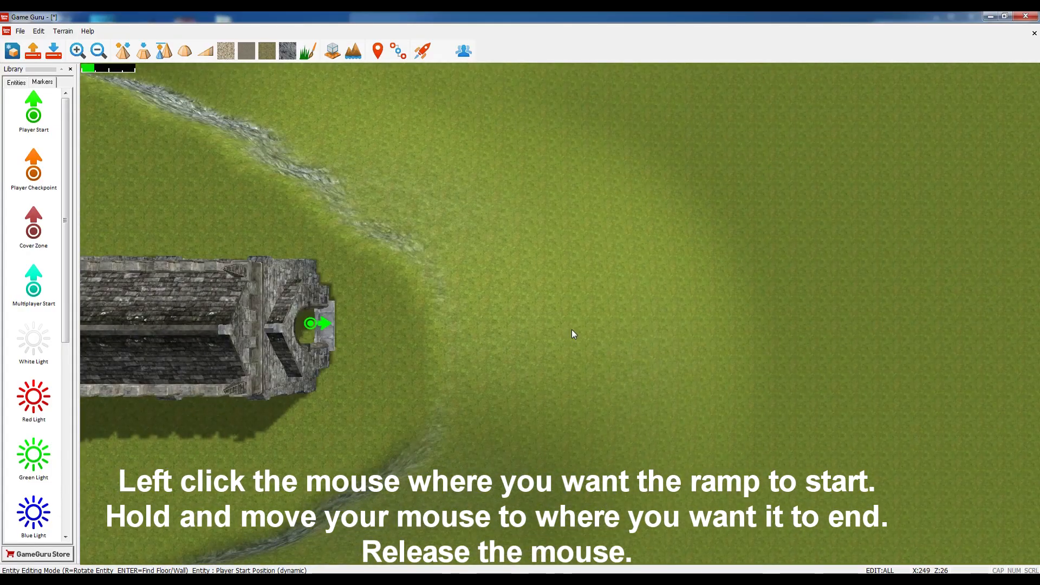
# Sculpt a straight terrain ramp from the church door eastward down the hillside
pyautogui.click(205, 51)
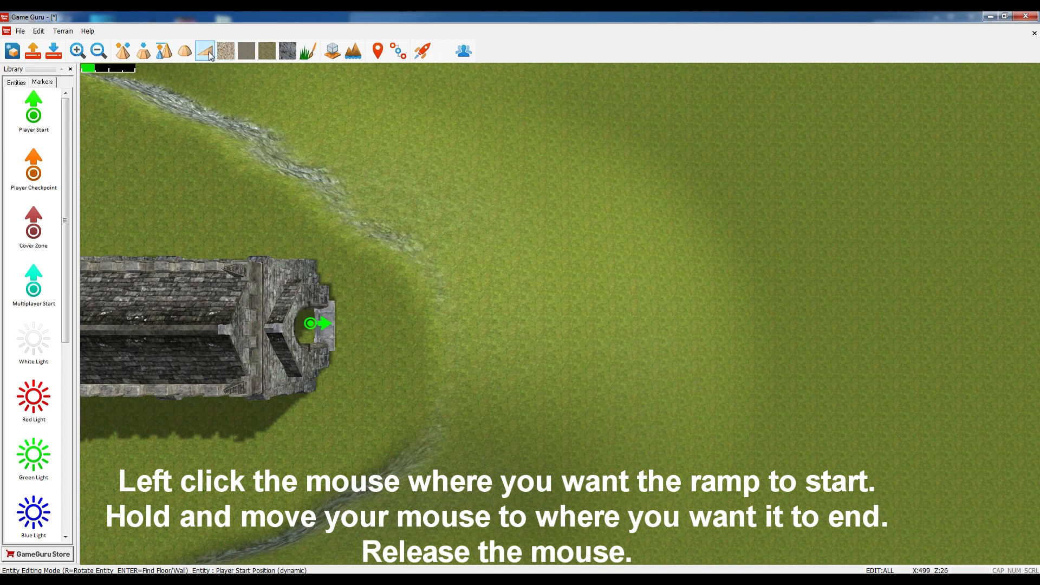
pyautogui.click(205, 51)
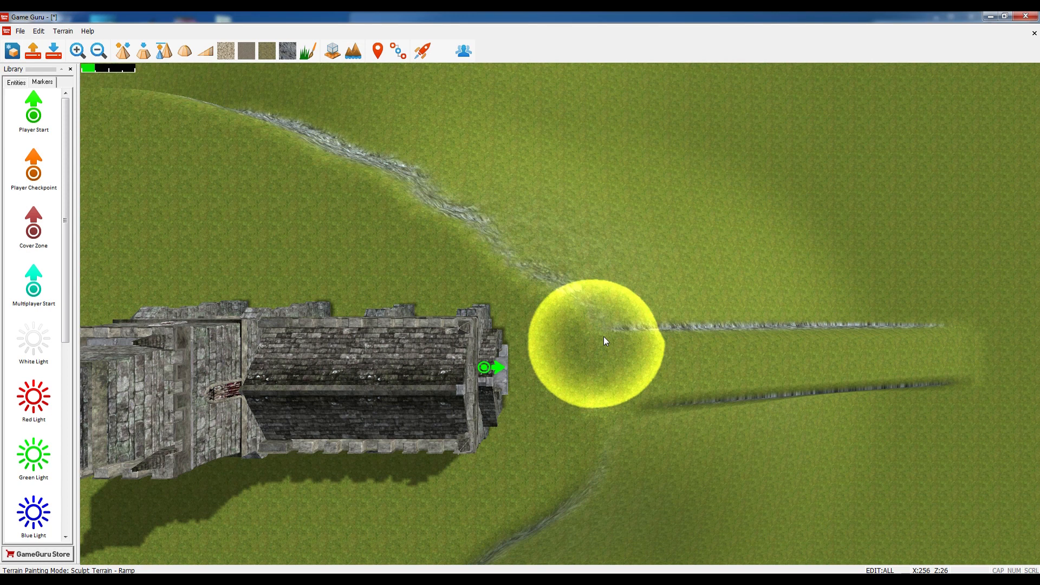
pyautogui.scroll(-3)
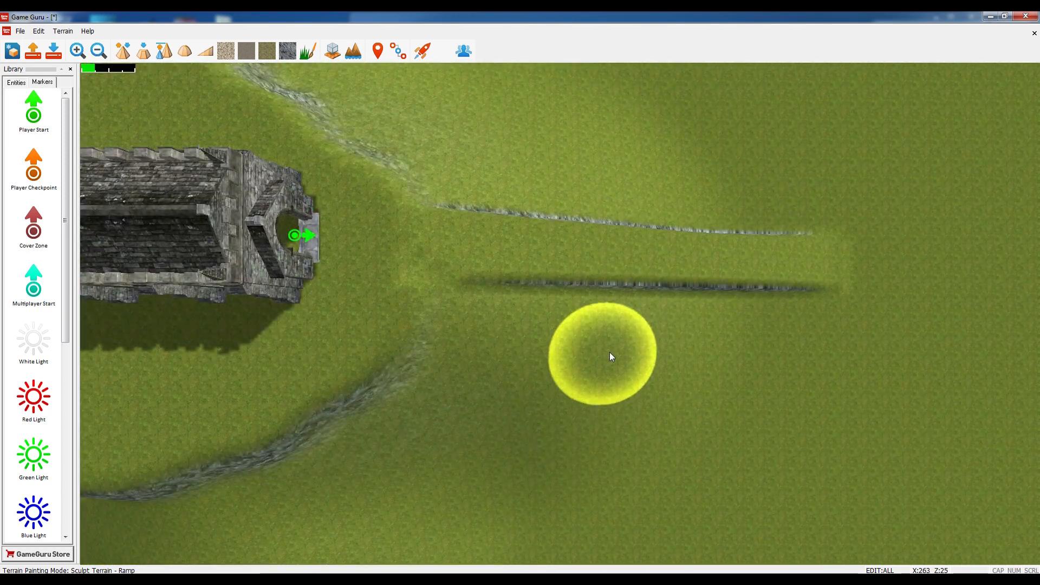
pyautogui.click(205, 51)
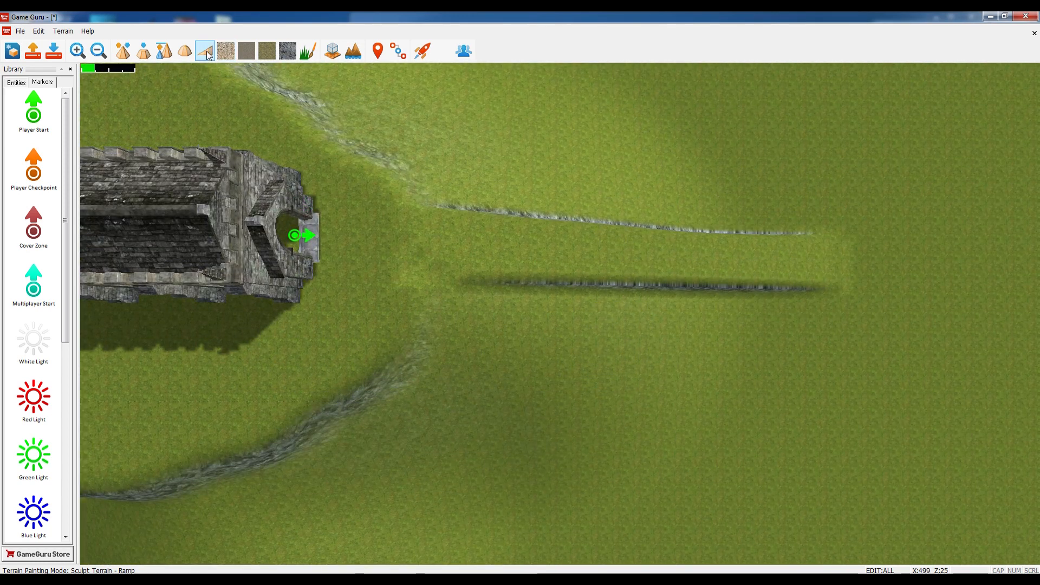
# Blend the ramp's hard edges into the surrounding hillside
pyautogui.click(205, 50)
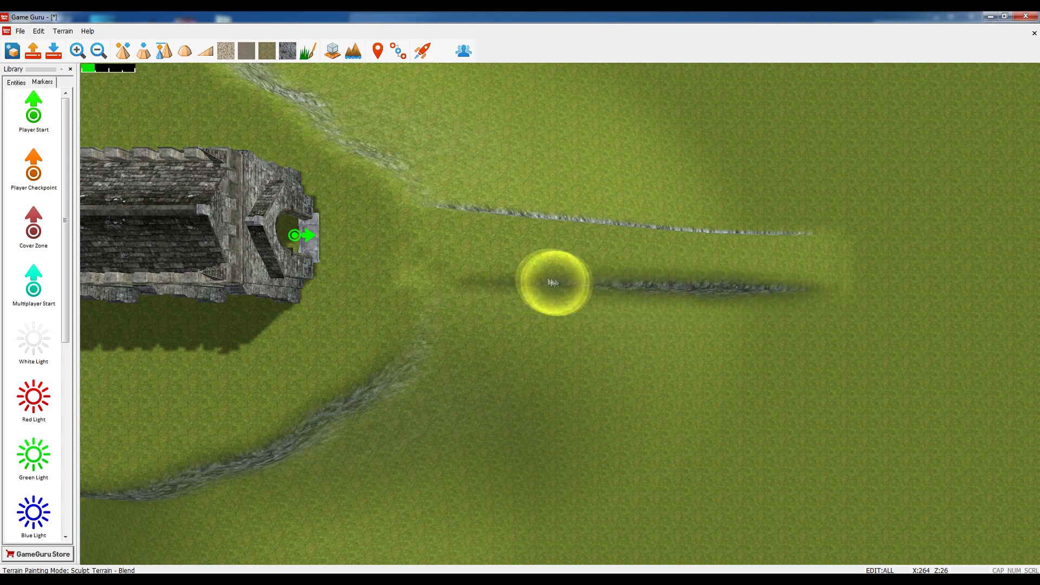
pyautogui.moveTo(832, 234)
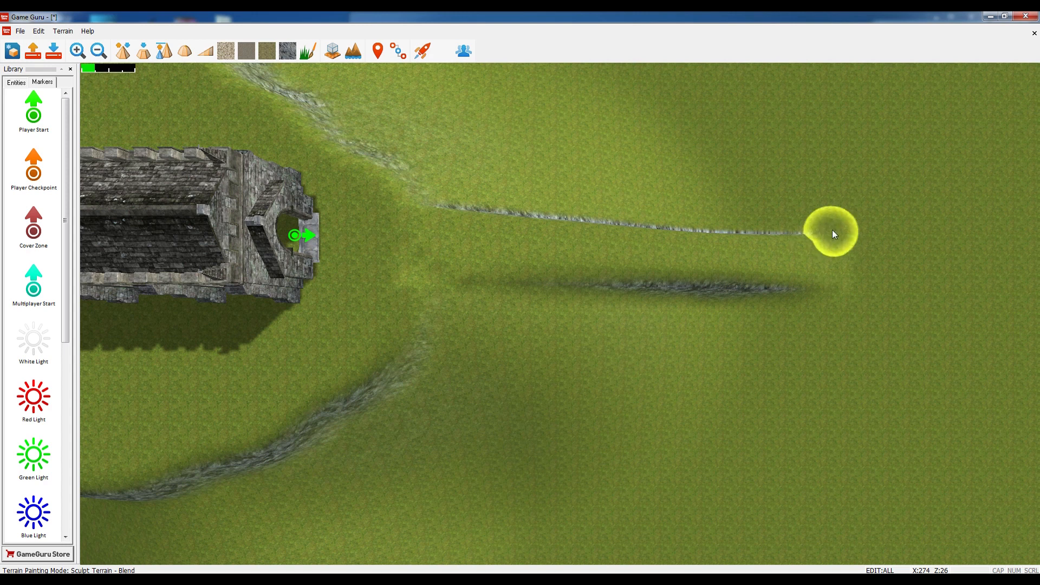
pyautogui.moveTo(543, 205)
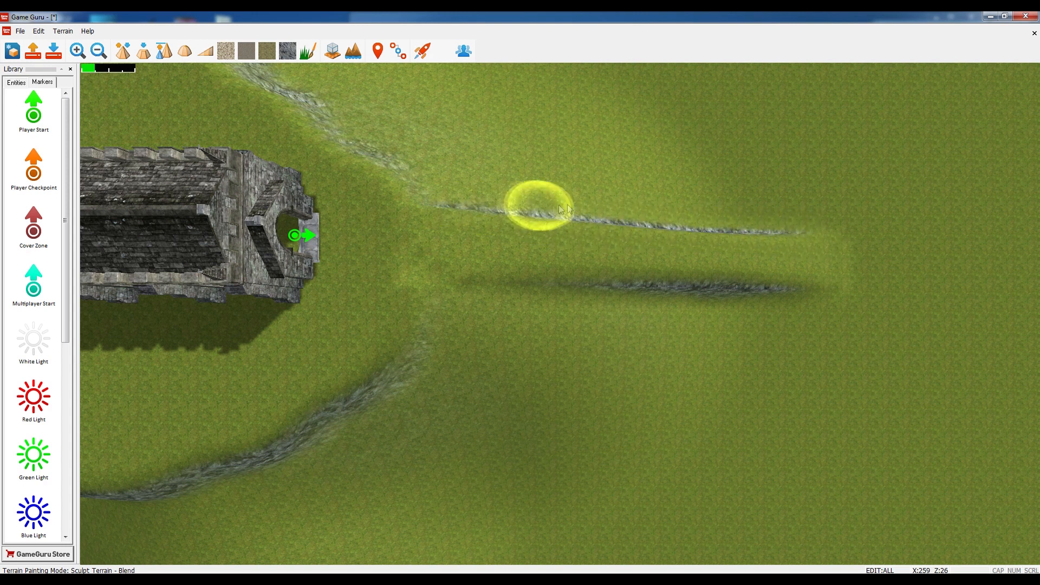
pyautogui.moveTo(713, 232)
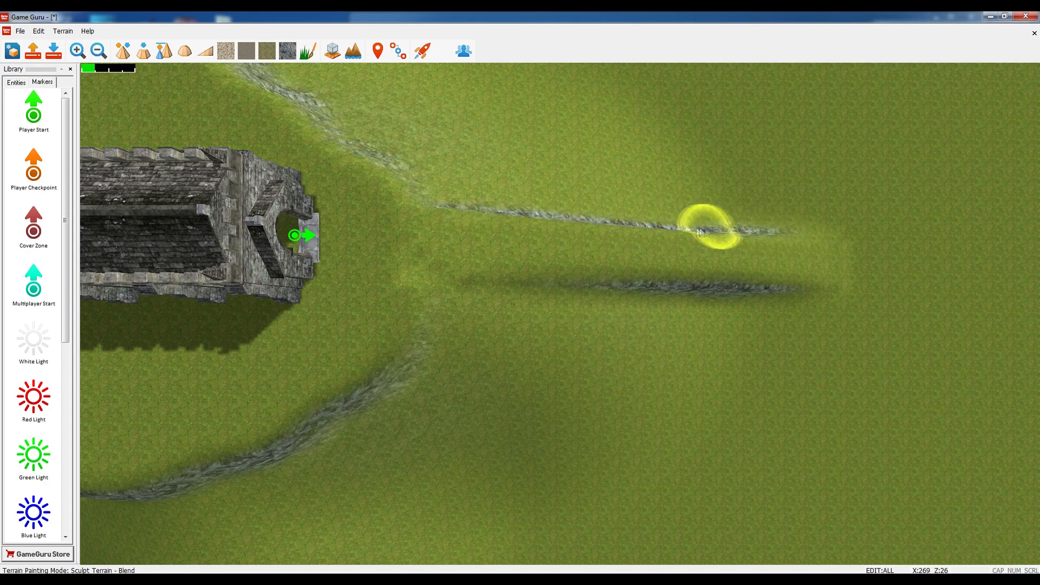
pyautogui.moveTo(471, 219)
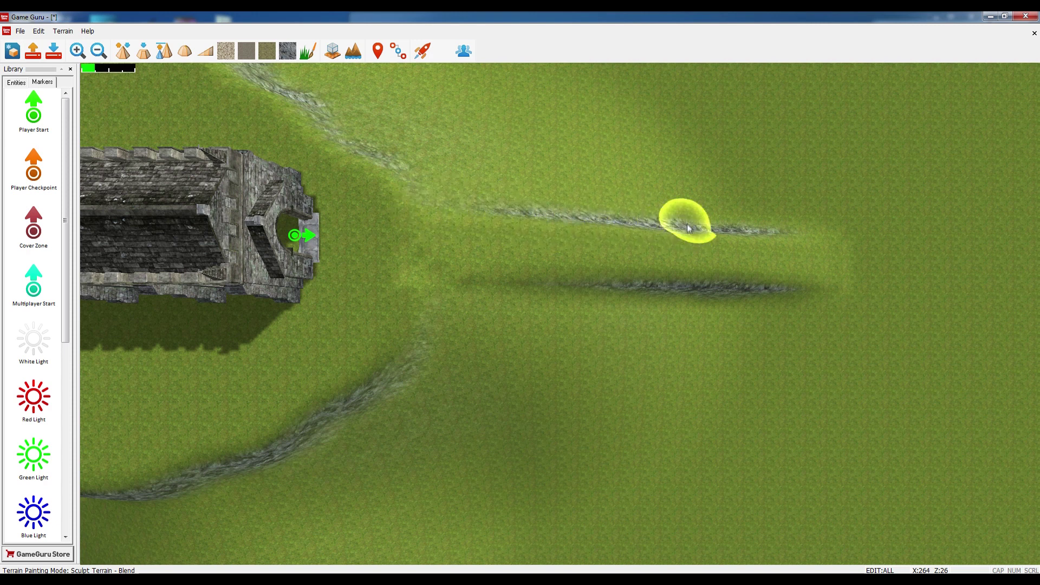
pyautogui.moveTo(663, 239)
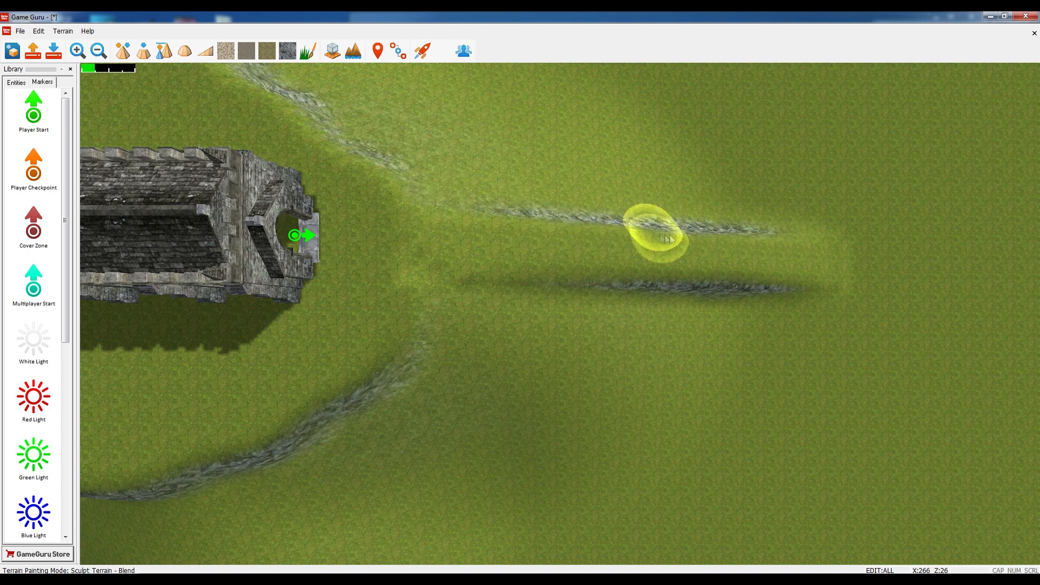
pyautogui.moveTo(501, 209)
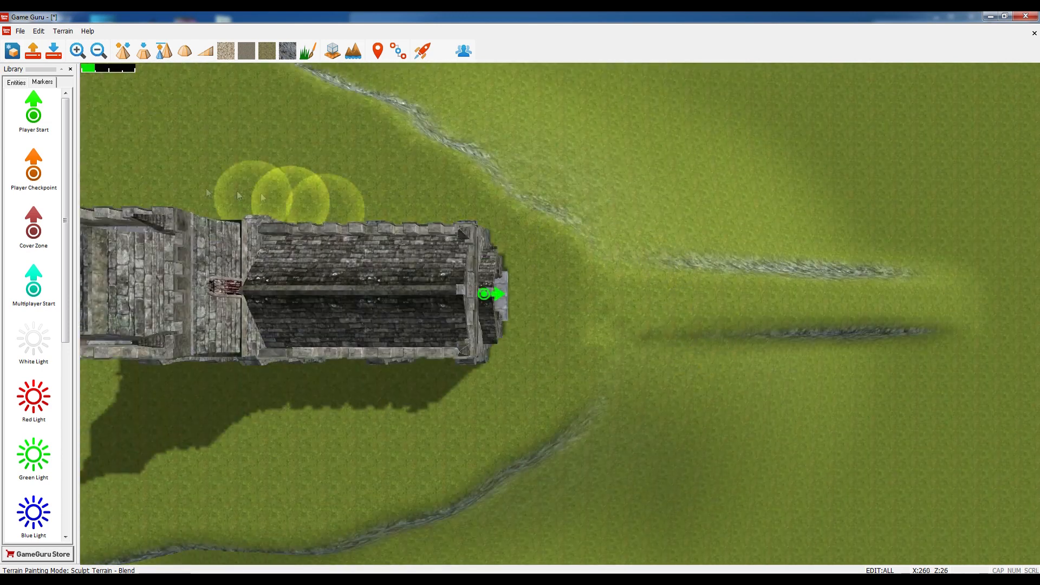
# Select Tree 01 from the Foliage category of the entity library
pyautogui.click(14, 81)
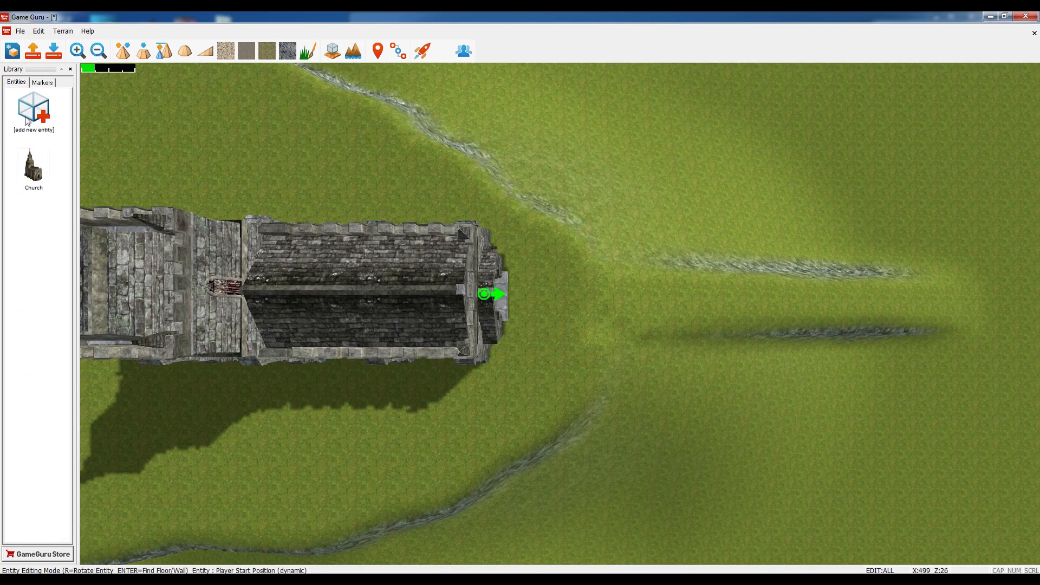
pyautogui.click(34, 109)
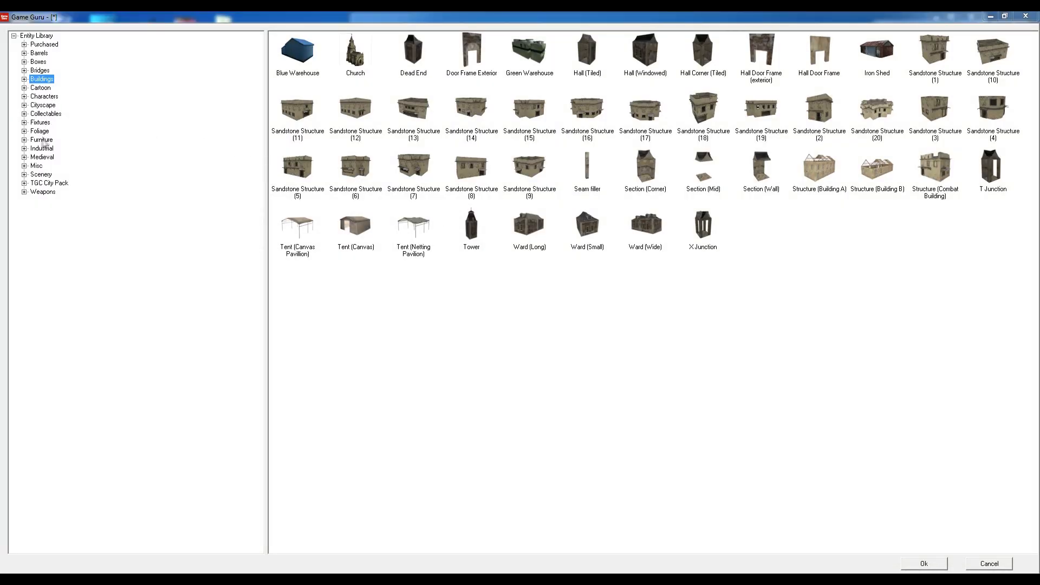
pyautogui.click(40, 131)
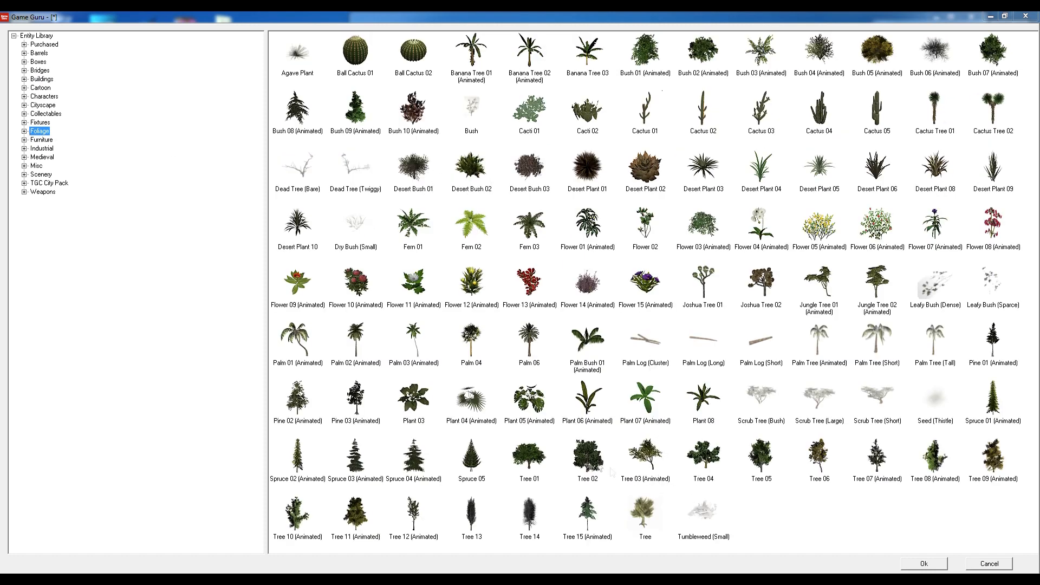
pyautogui.click(529, 455)
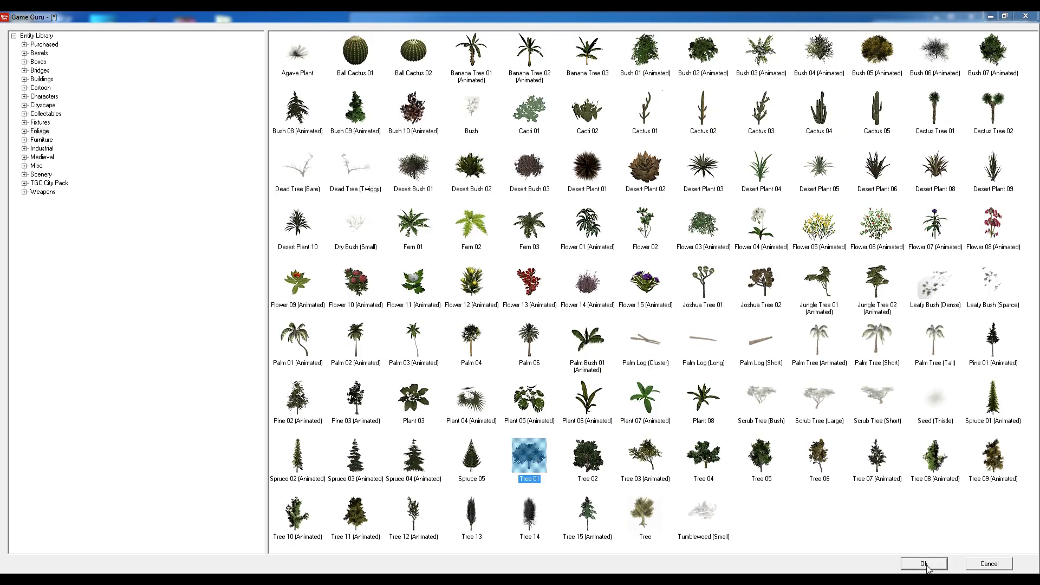
# Place rows of Tree 01 along both sides of the ramp and beside the church
pyautogui.click(924, 563)
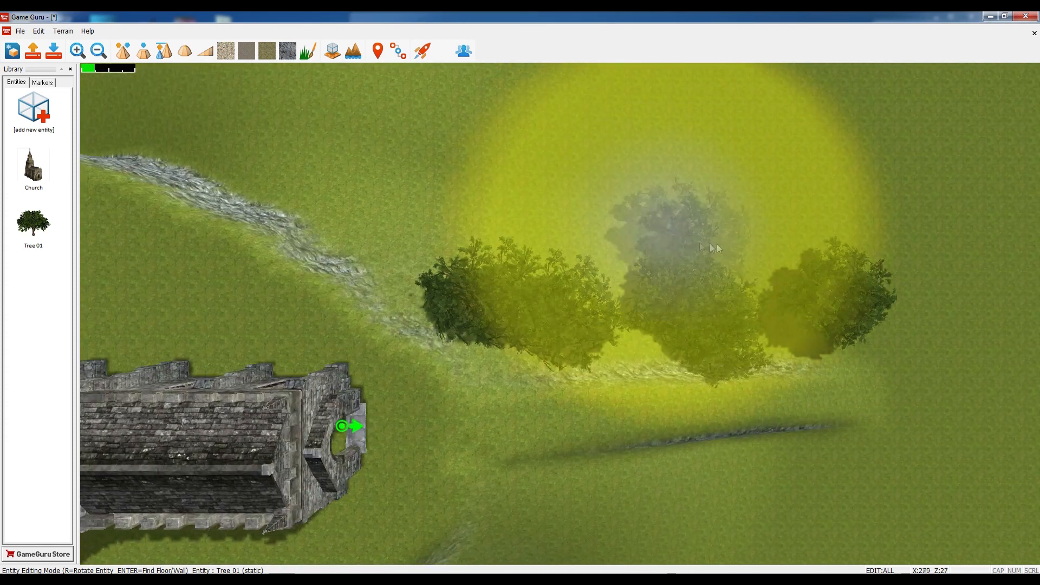
pyautogui.scroll(-3)
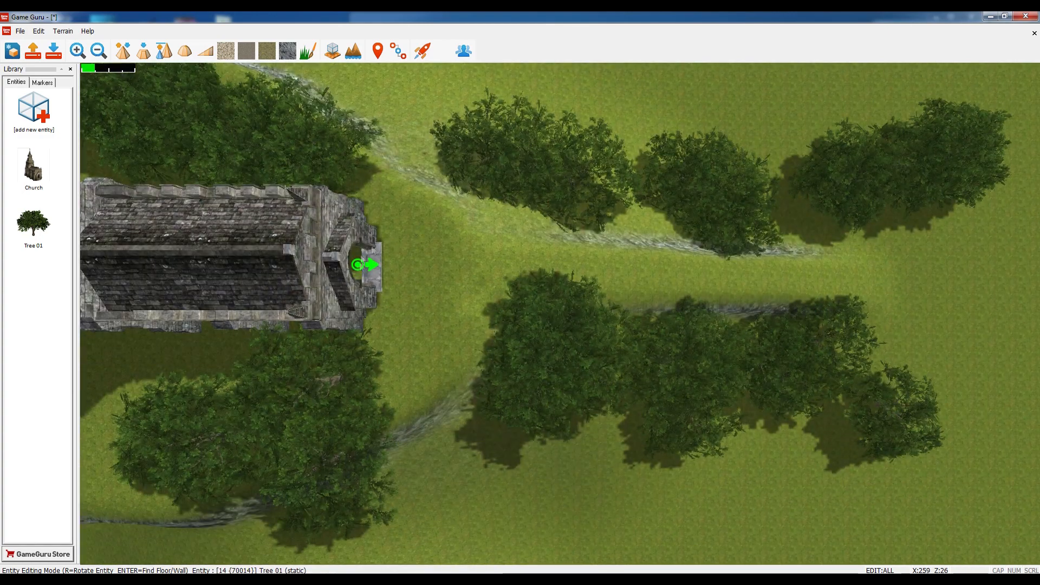
# Paint a sandy Pave-texture path from the church door down the ramp between the trees
pyautogui.click(224, 51)
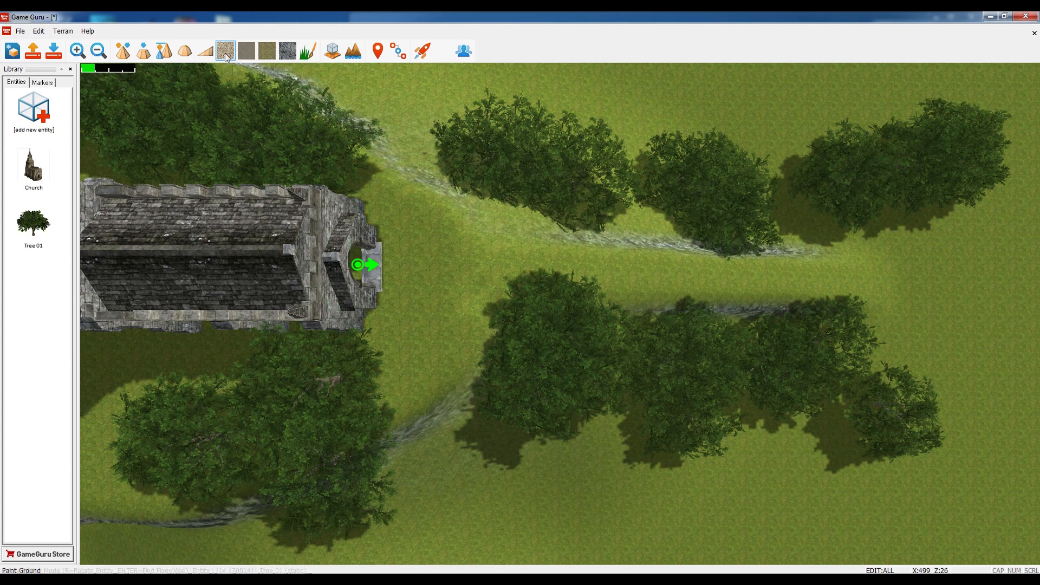
pyautogui.click(225, 51)
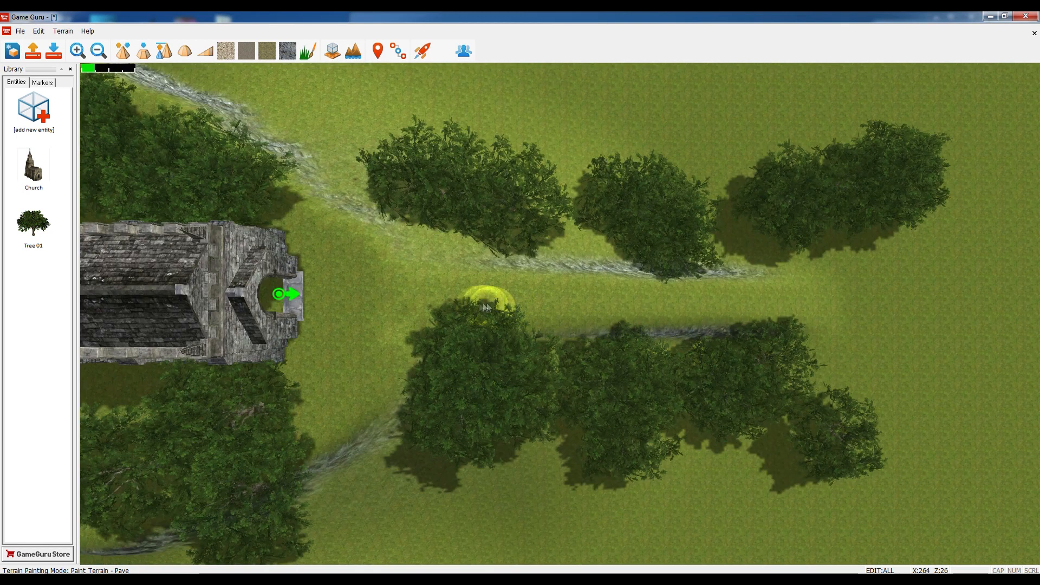
pyautogui.moveTo(444, 295)
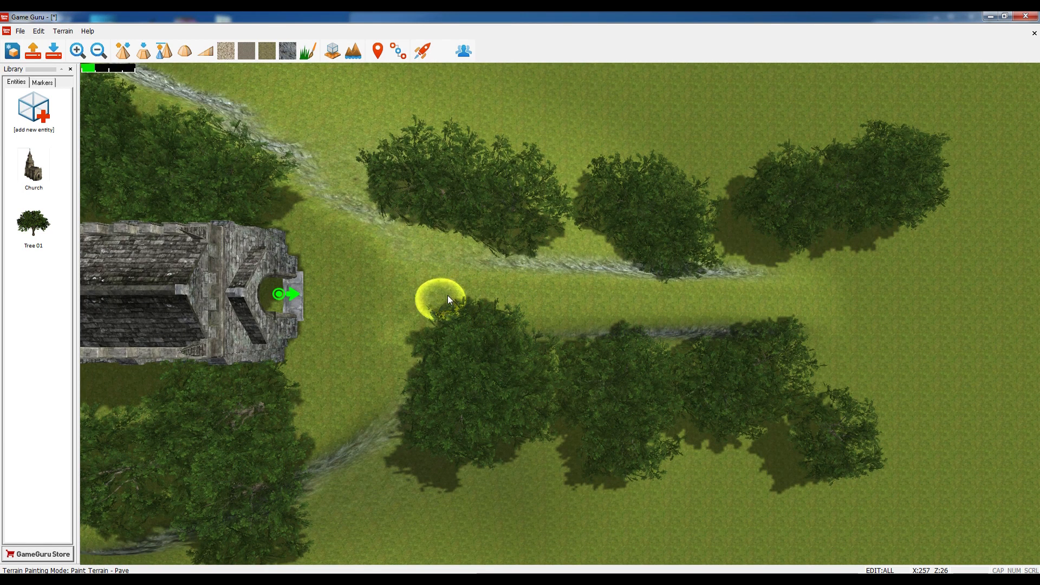
pyautogui.click(445, 299)
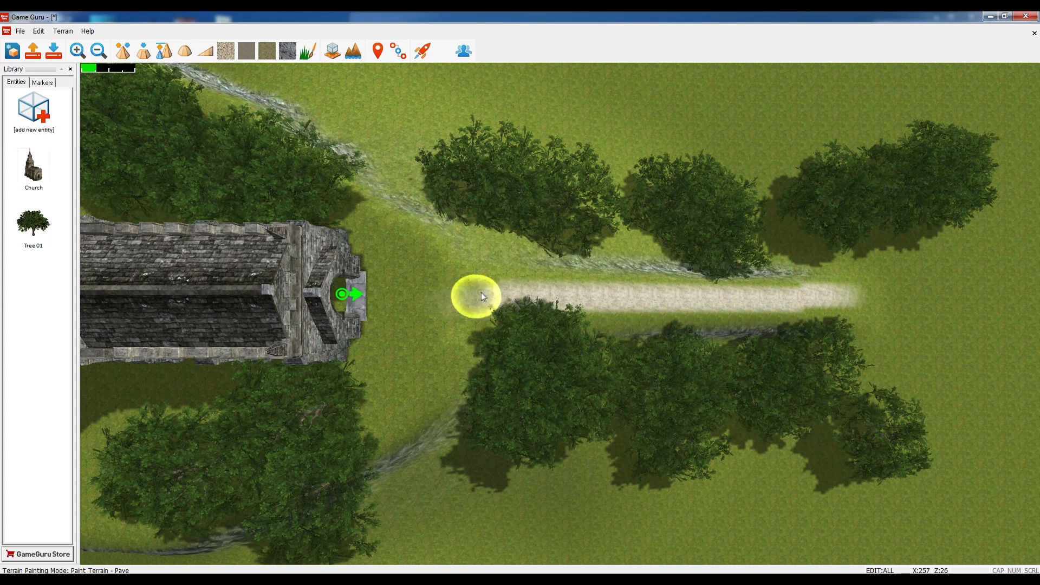
pyautogui.moveTo(397, 296)
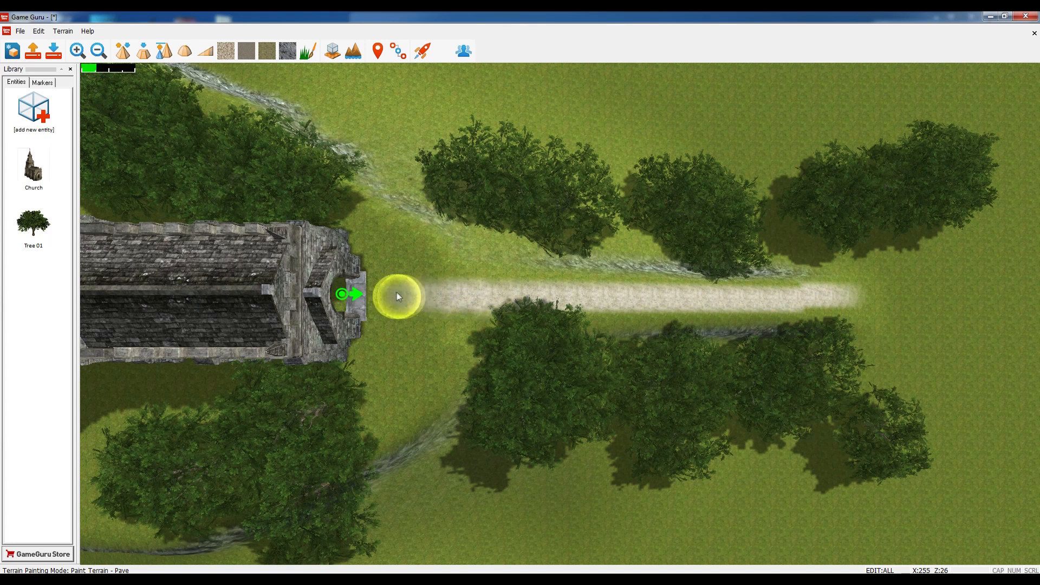
pyautogui.moveTo(465, 299)
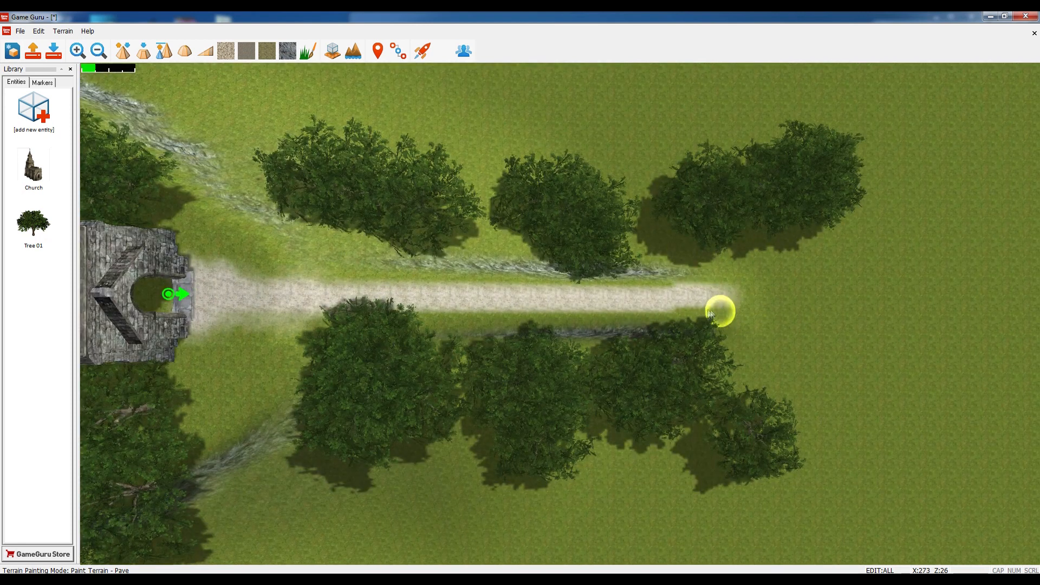
pyautogui.moveTo(543, 312)
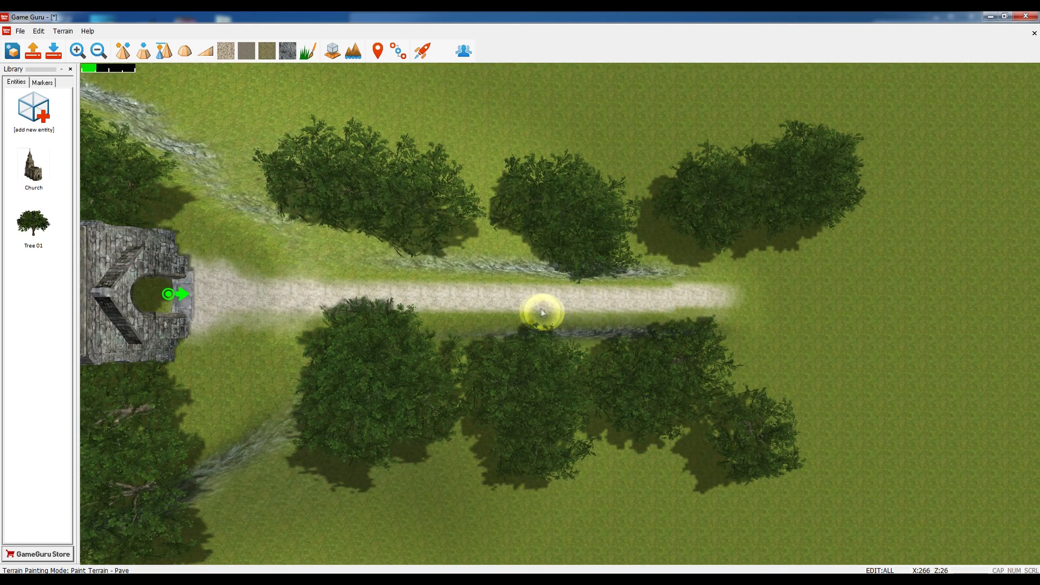
pyautogui.moveTo(431, 284)
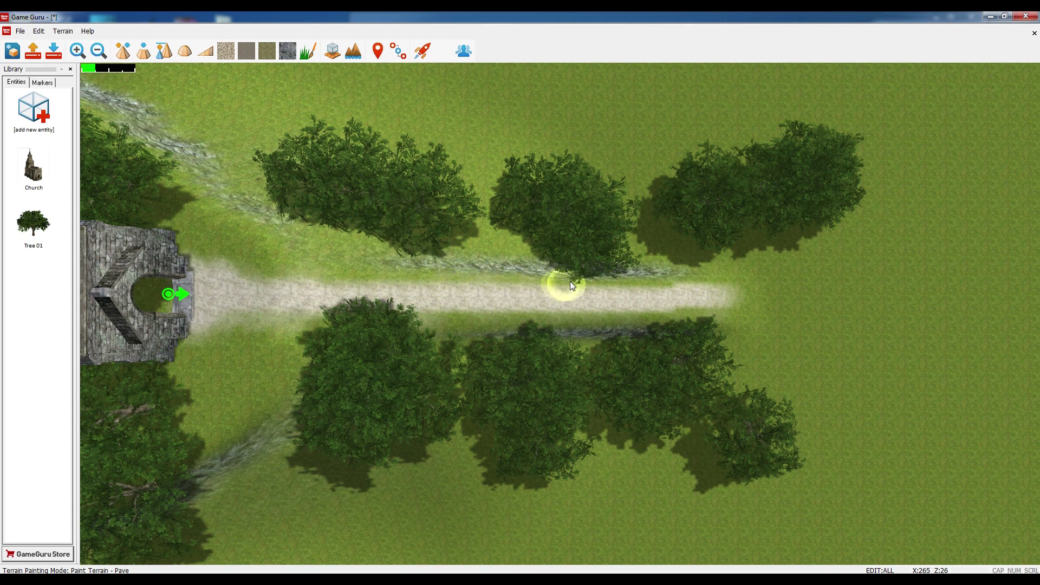
pyautogui.moveTo(709, 282)
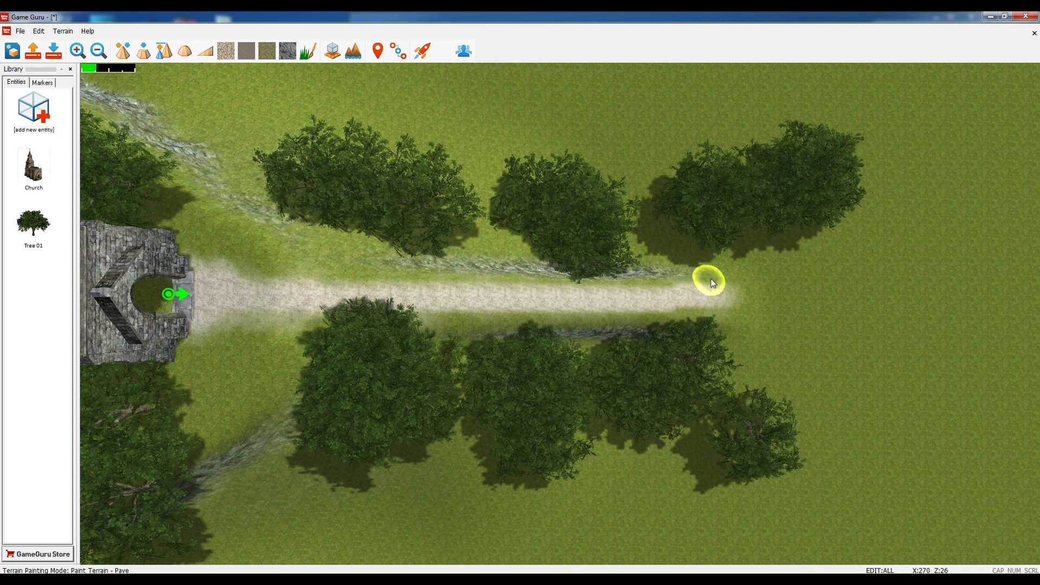
pyautogui.moveTo(464, 385)
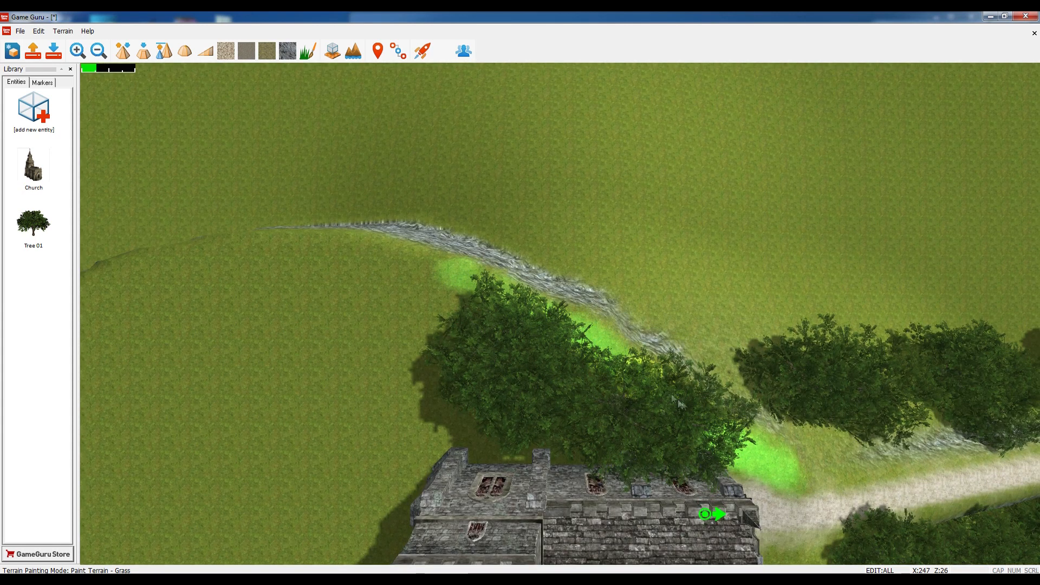
pyautogui.moveTo(412, 347)
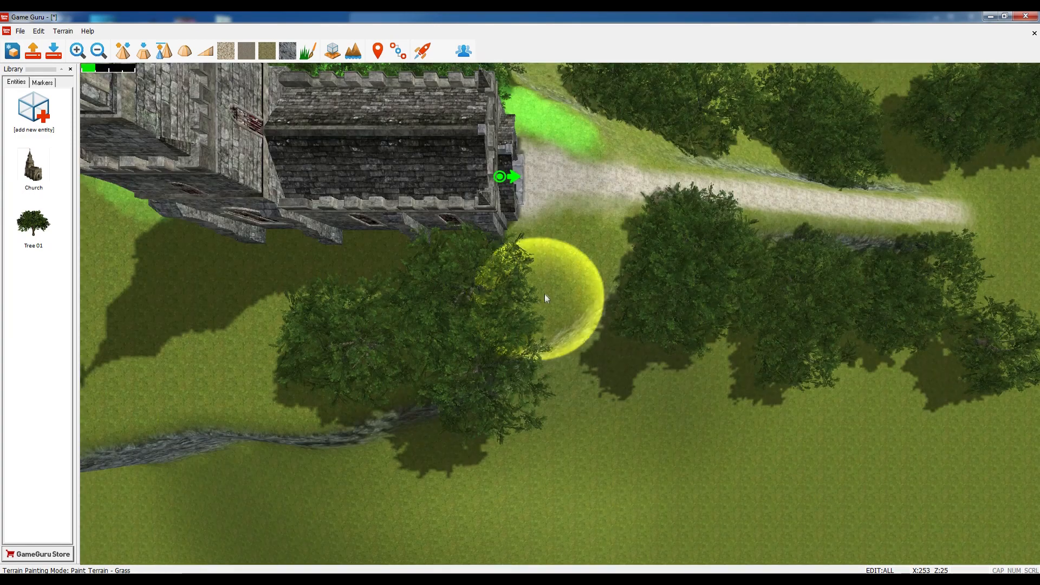
pyautogui.moveTo(587, 267)
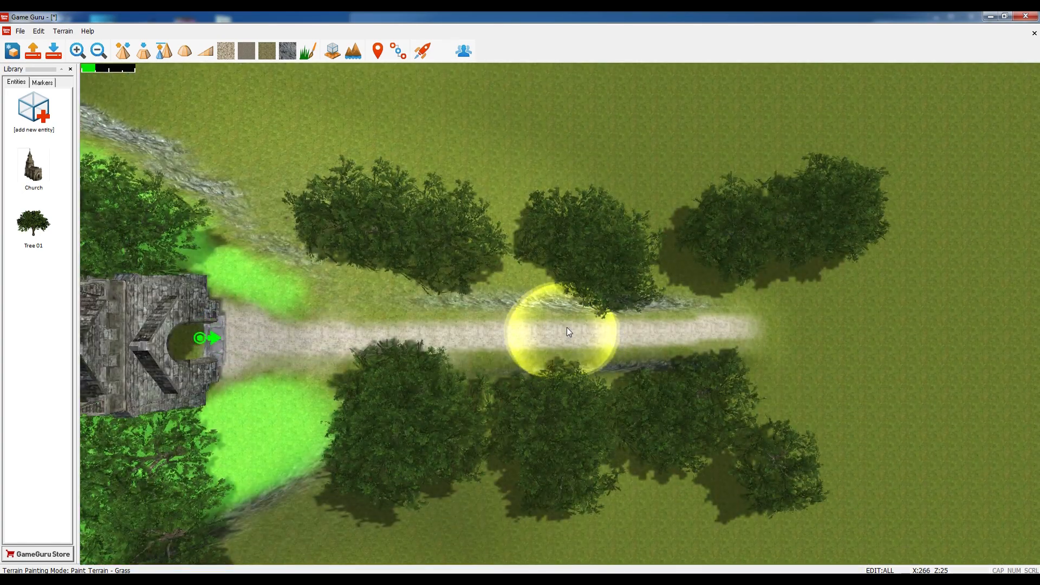
pyautogui.moveTo(404, 318)
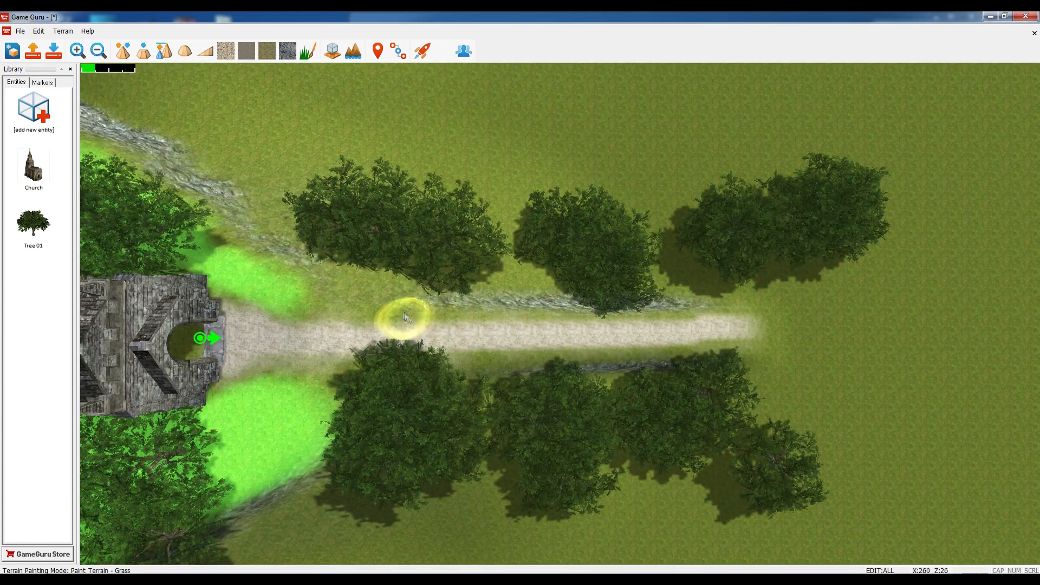
pyautogui.moveTo(312, 309)
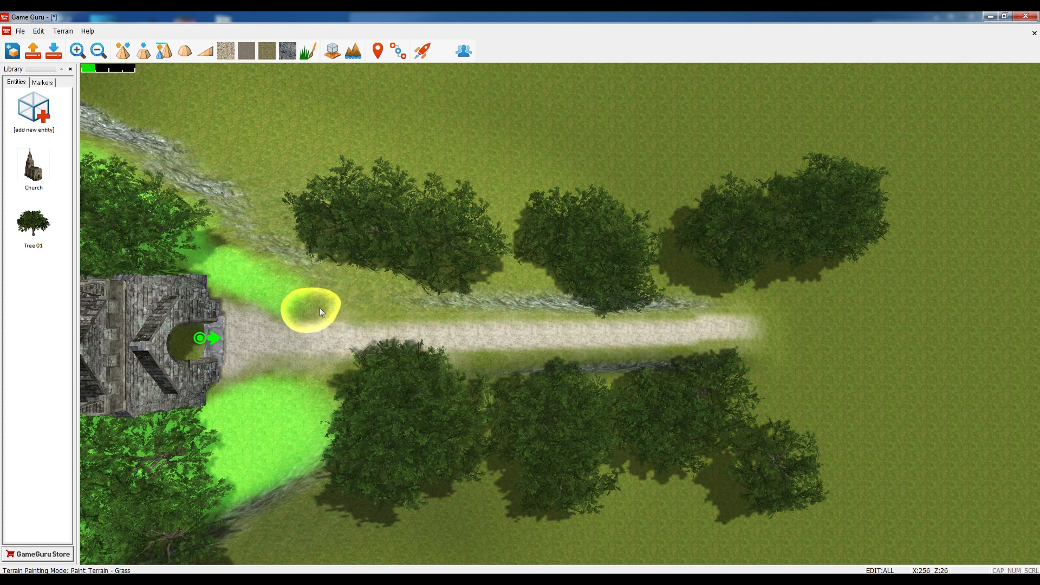
pyautogui.moveTo(368, 317)
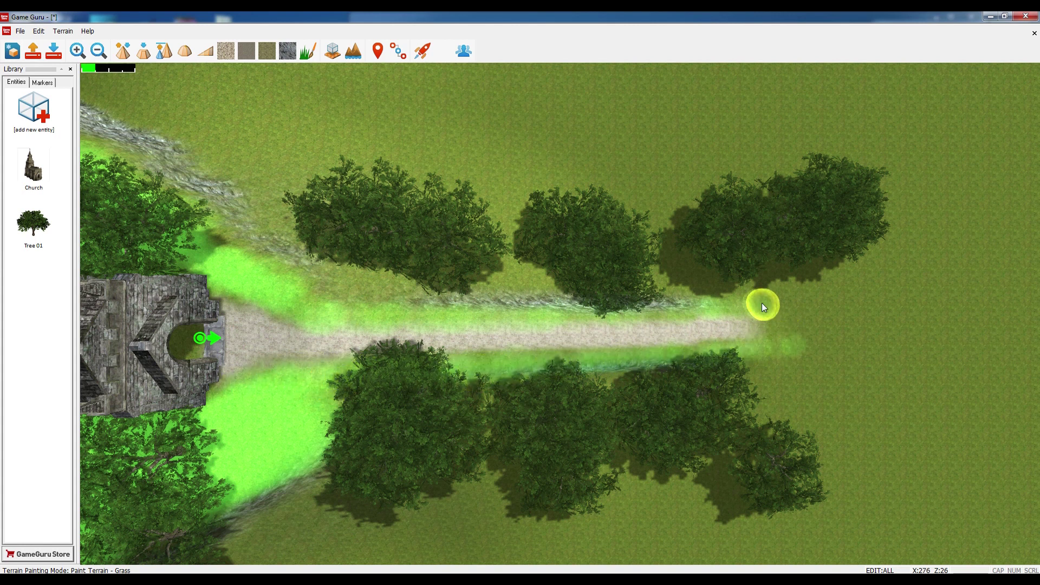
pyautogui.moveTo(325, 391)
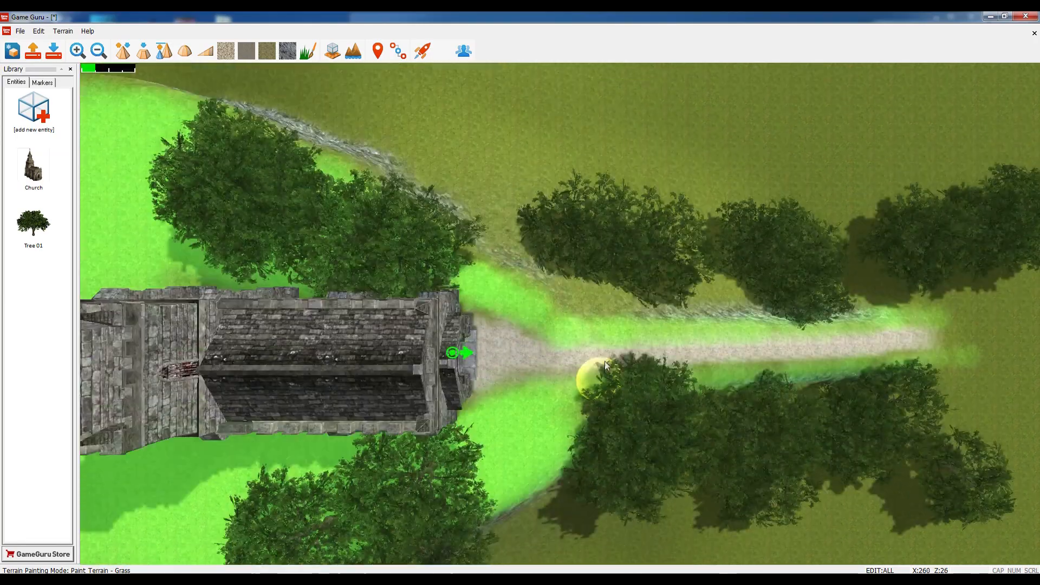
pyautogui.moveTo(422, 51)
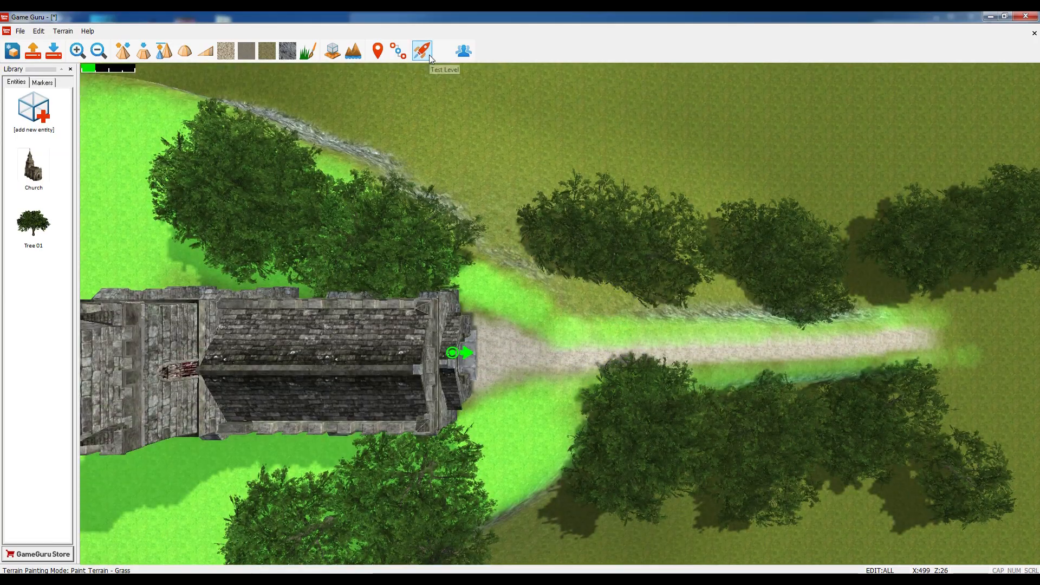
# Launch Test Level to play the scene in first person
pyautogui.click(422, 51)
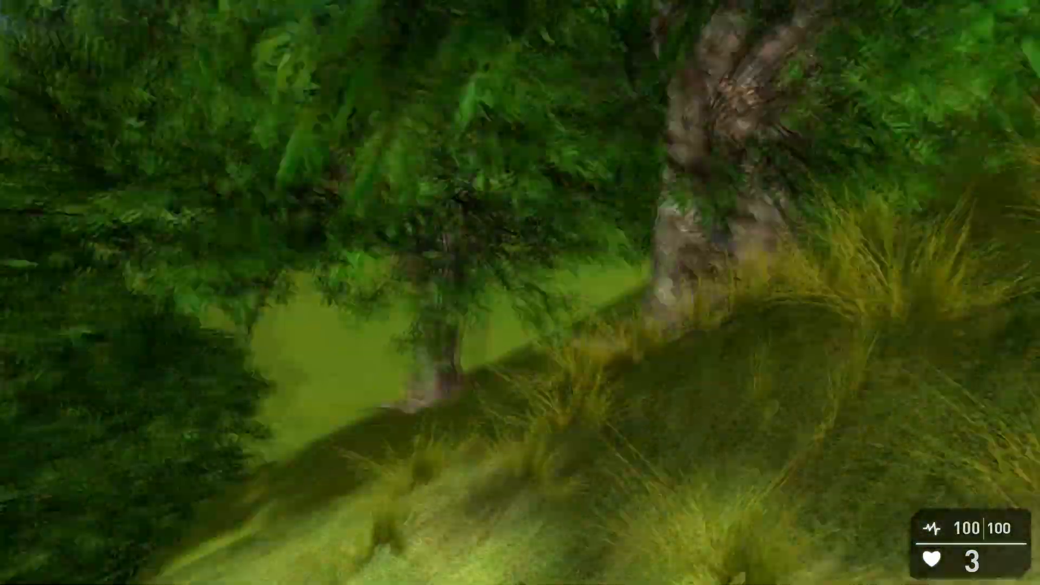
pyautogui.moveTo(520, 292)
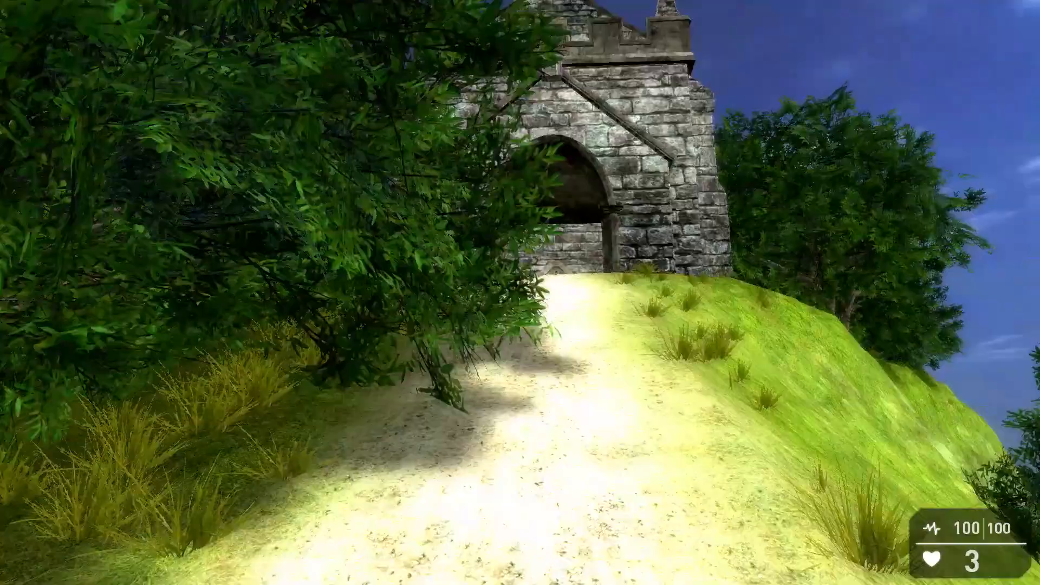
# Show the in-game settings panels, walk down the hill, and bring them up again
pyautogui.press('w')
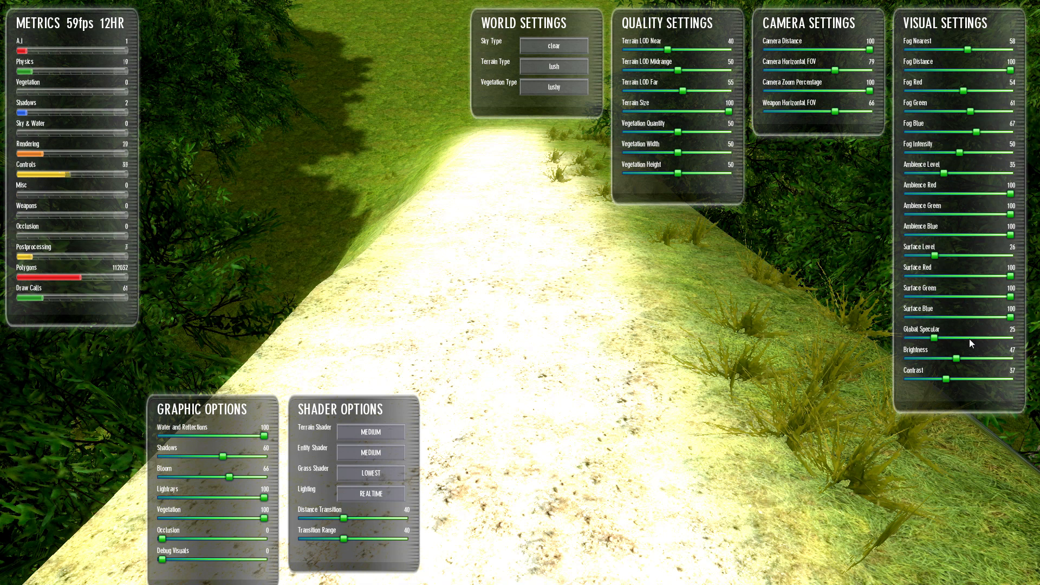
pyautogui.moveTo(937, 260)
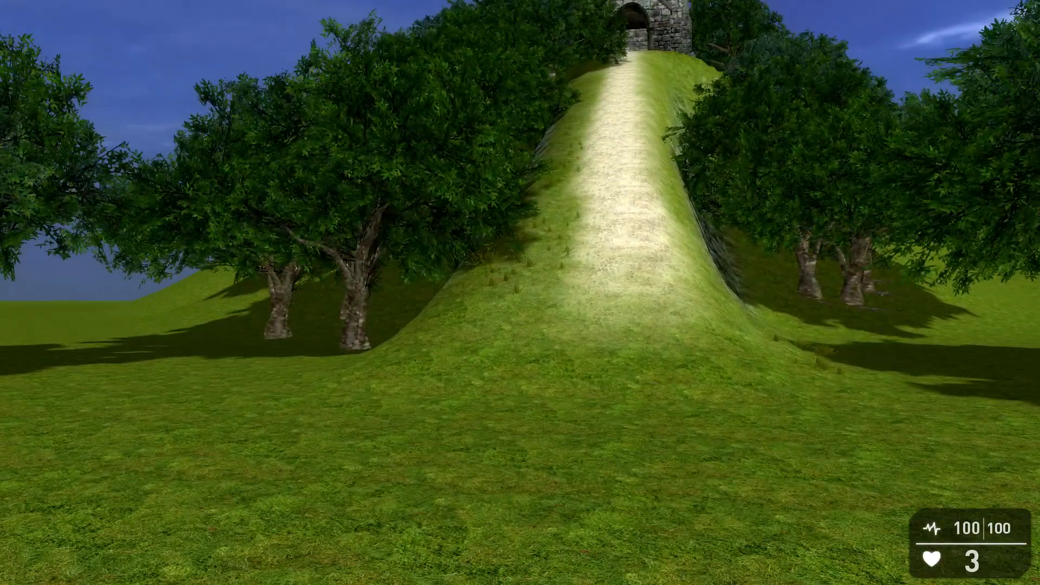
pyautogui.press('w')
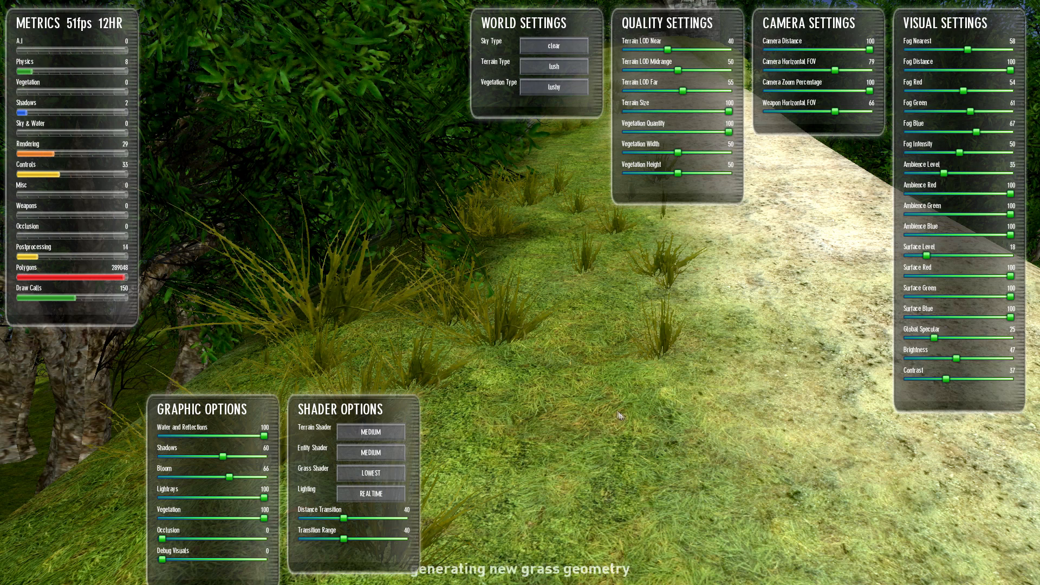
pyautogui.moveTo(642, 312)
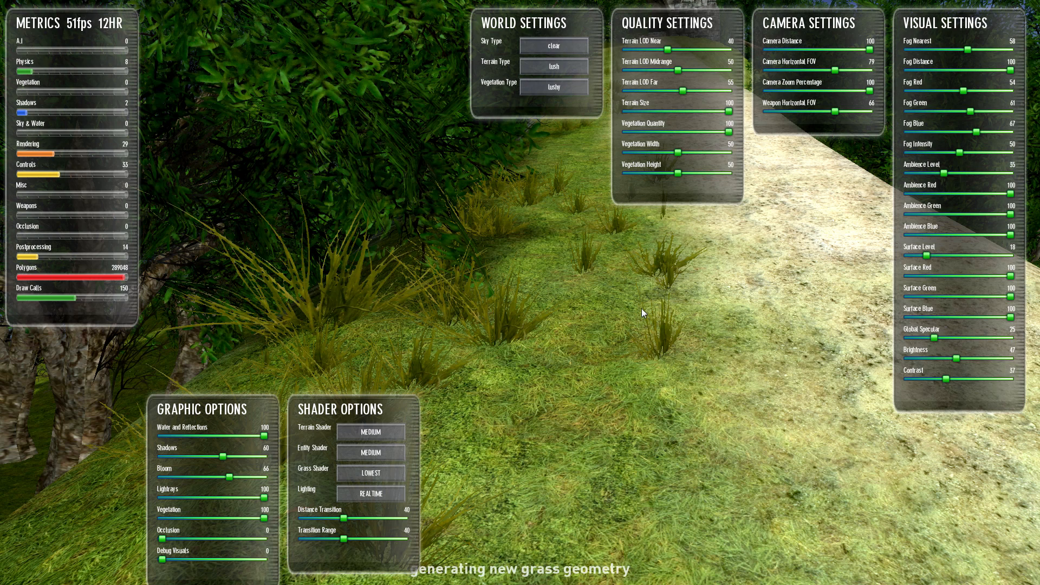
pyautogui.moveTo(693, 166)
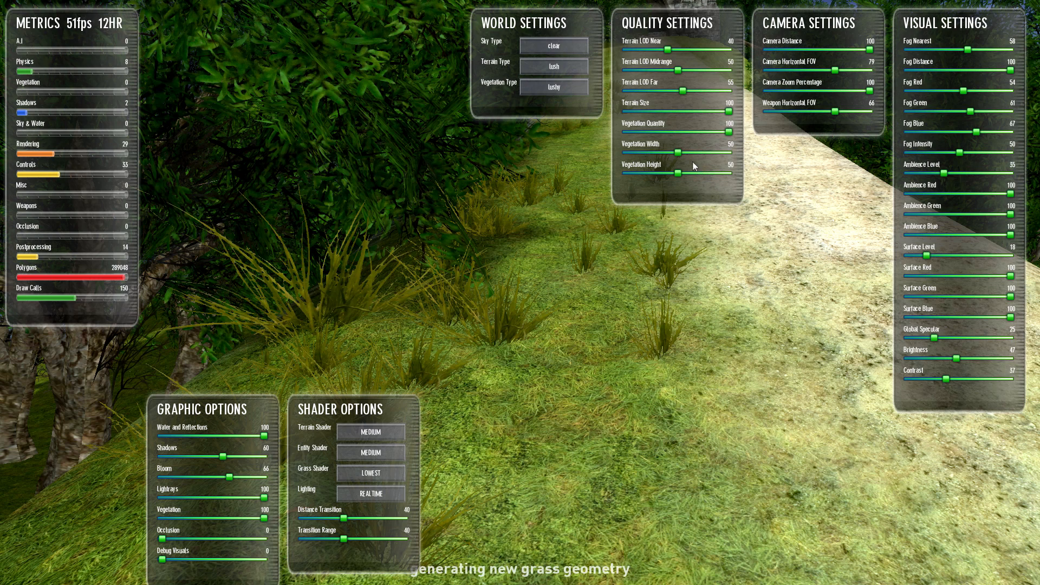
pyautogui.moveTo(706, 268)
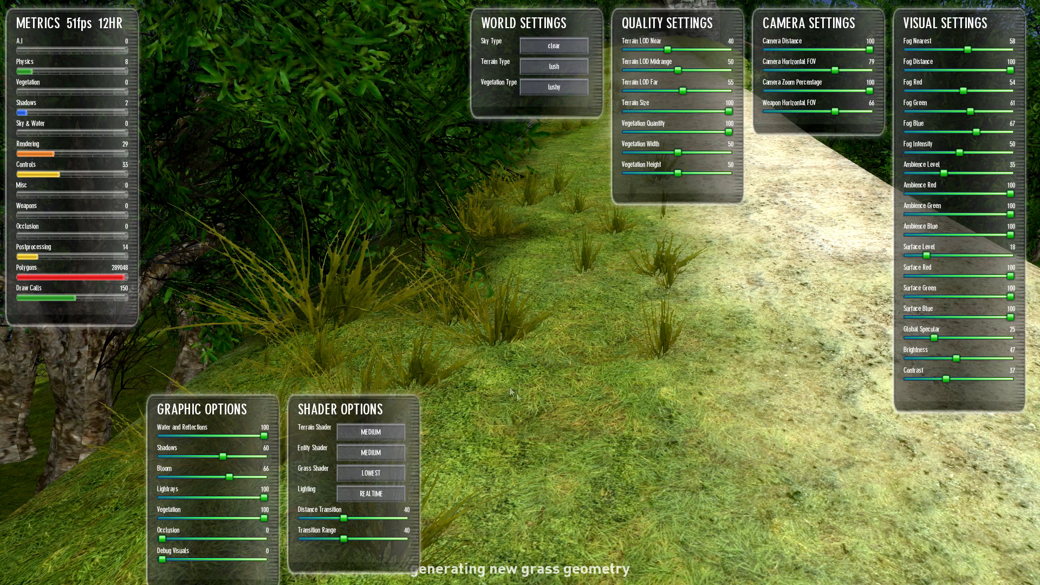
pyautogui.moveTo(555, 258)
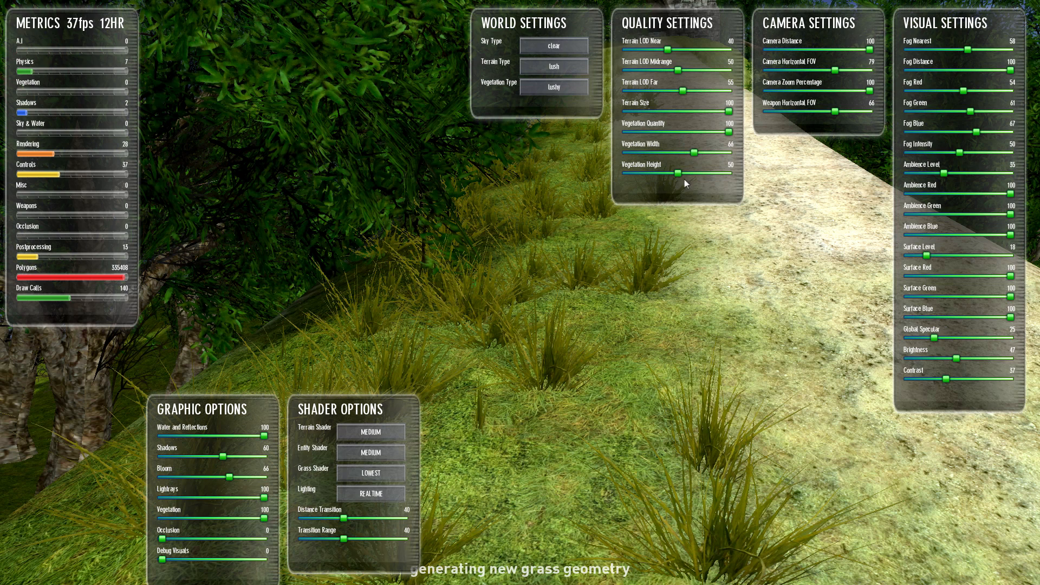
pyautogui.moveTo(692, 188)
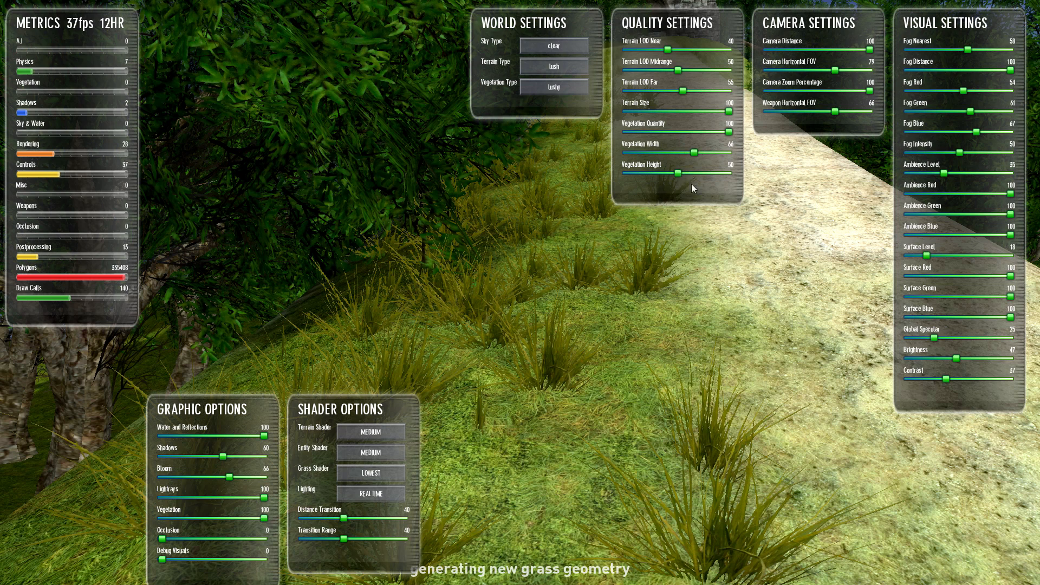
pyautogui.moveTo(680, 179)
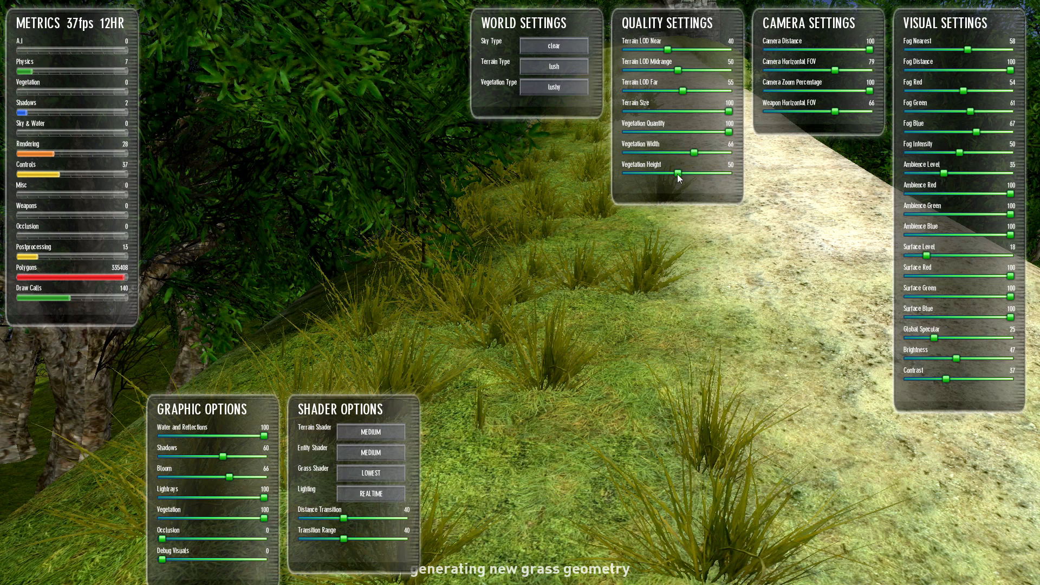
pyautogui.moveTo(569, 559)
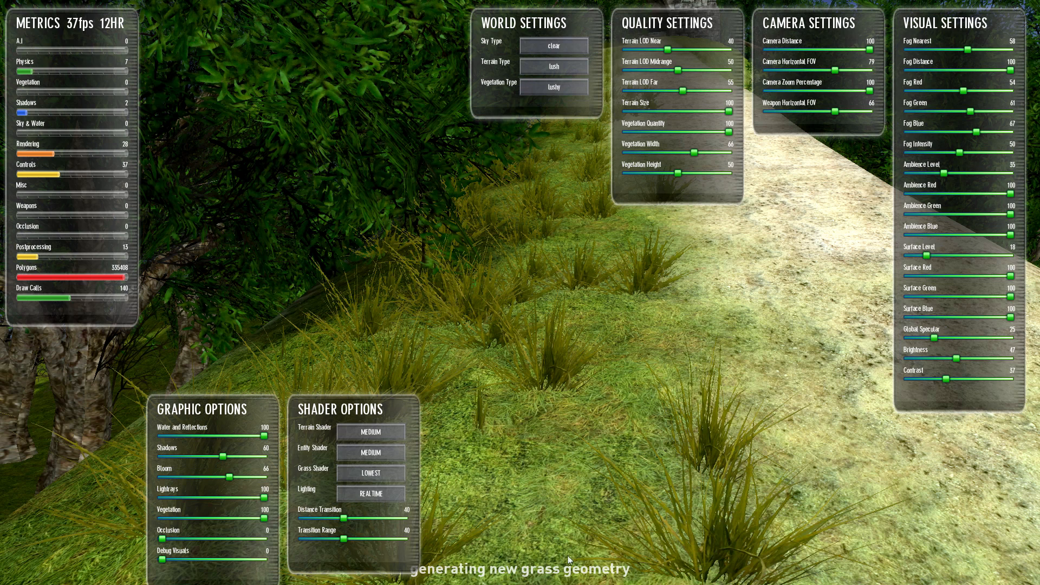
pyautogui.moveTo(563, 569)
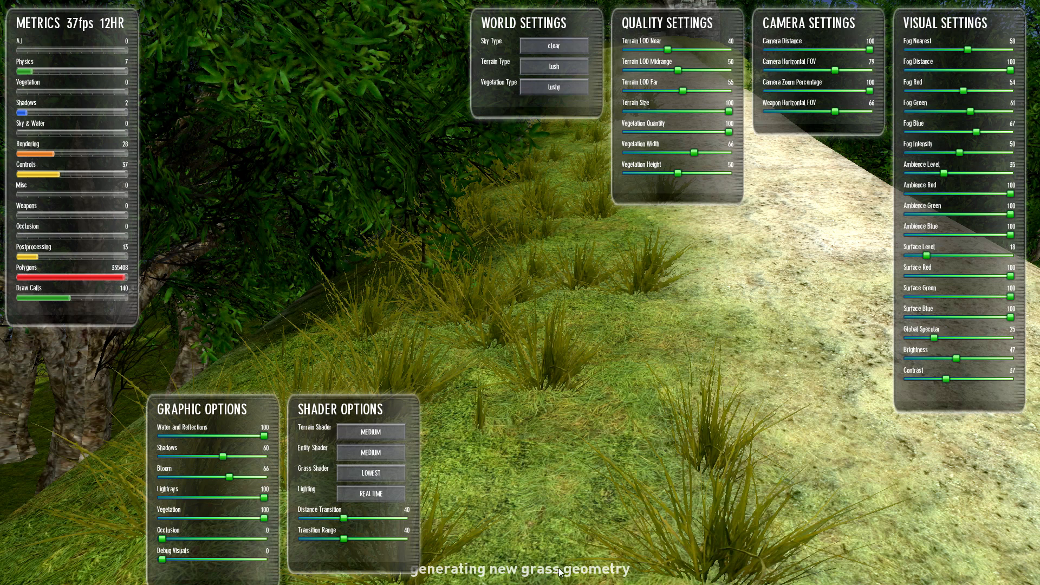
pyautogui.moveTo(693, 299)
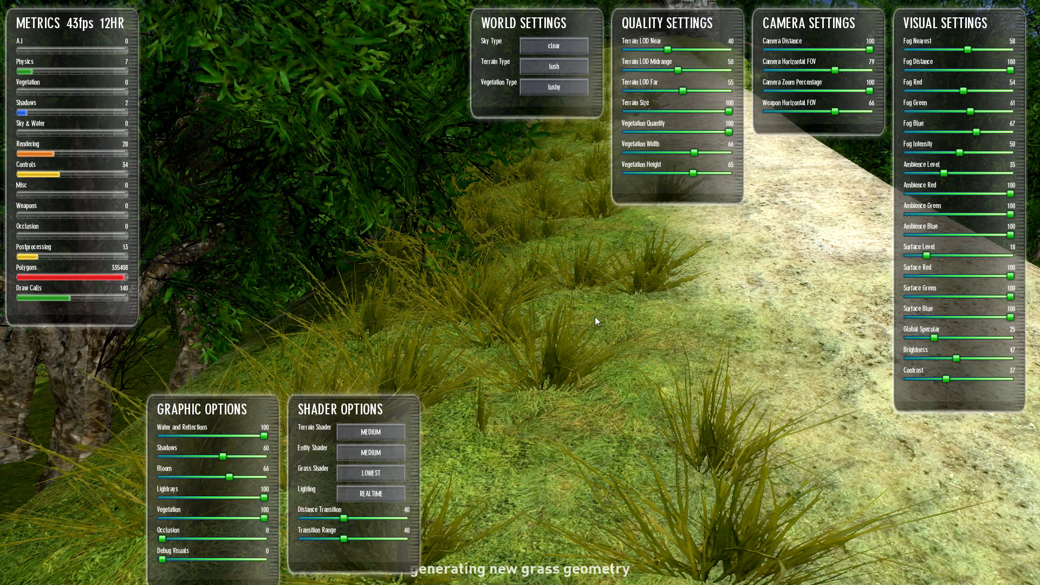
pyautogui.moveTo(597, 307)
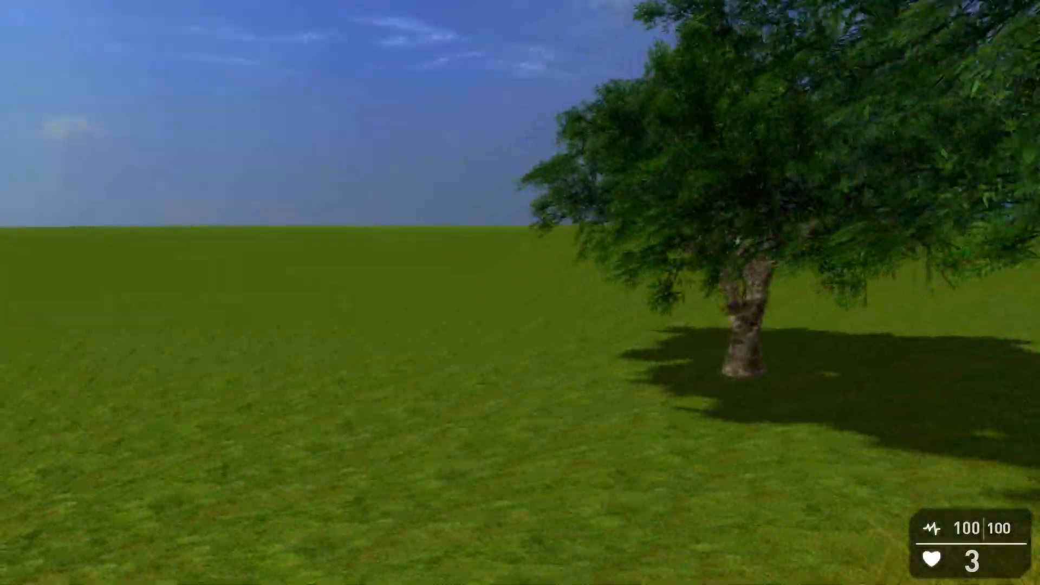
pyautogui.moveTo(520, 292)
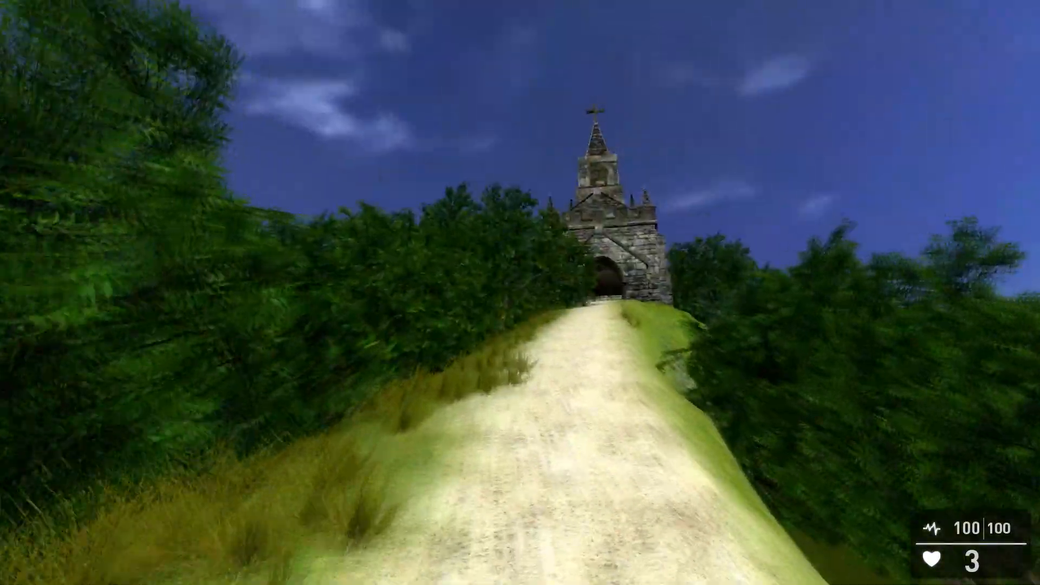
pyautogui.moveTo(265, 299)
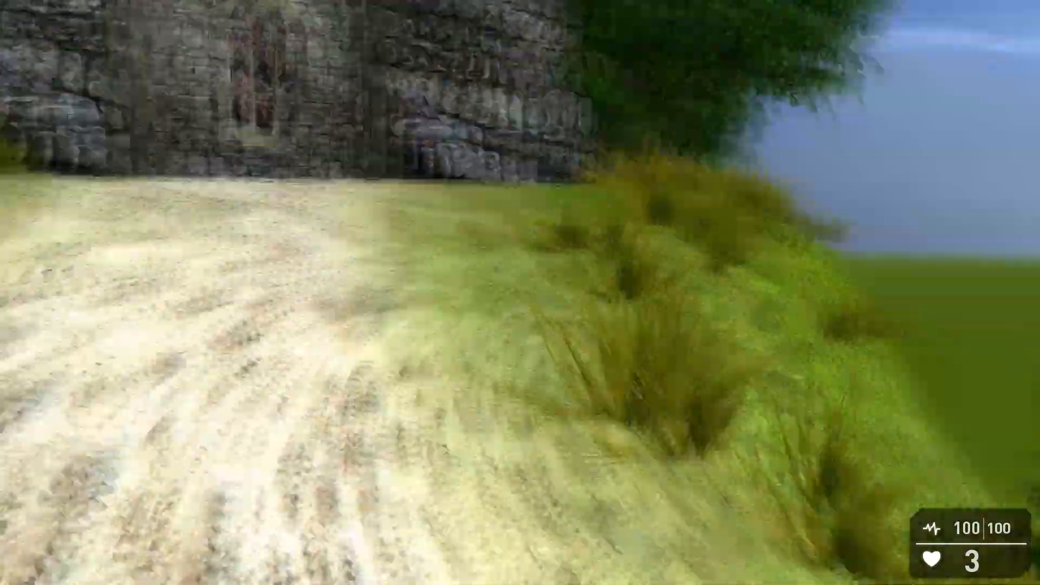
pyautogui.moveTo(520, 293)
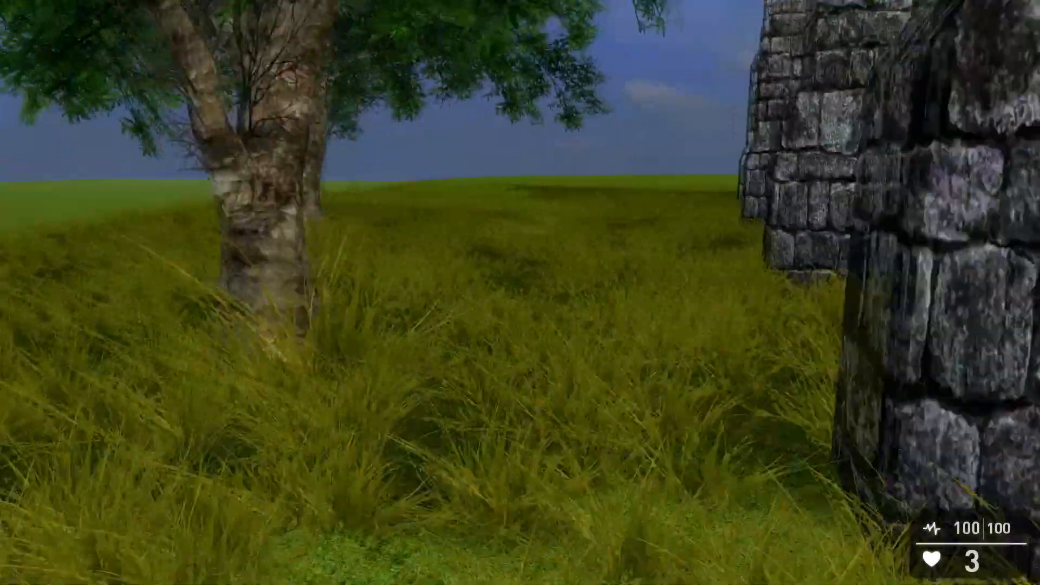
pyautogui.moveTo(520, 293)
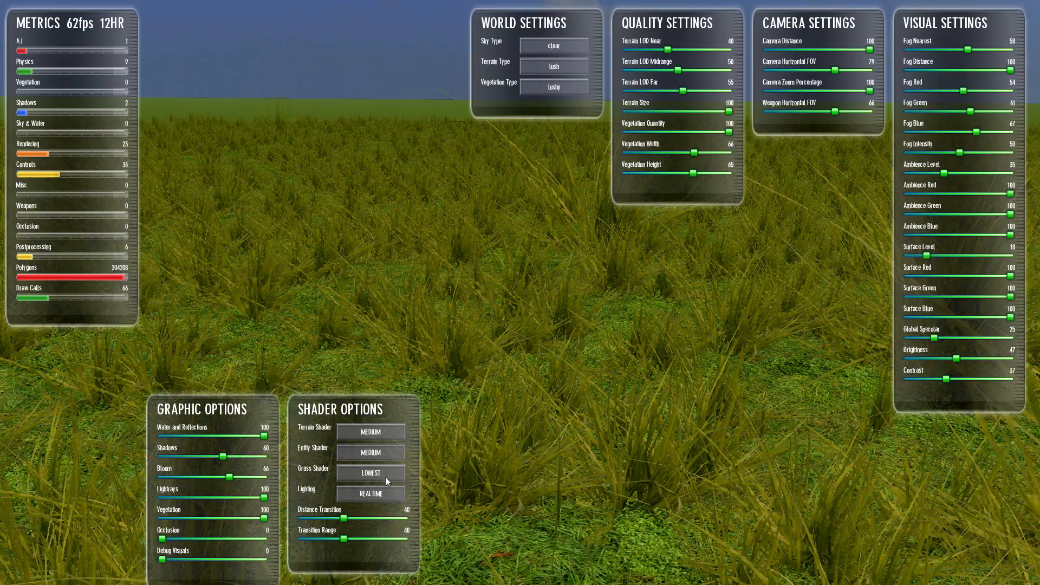
# Check the Grass Shader setting in the overlay and close the panels in the grass field
pyautogui.click(371, 474)
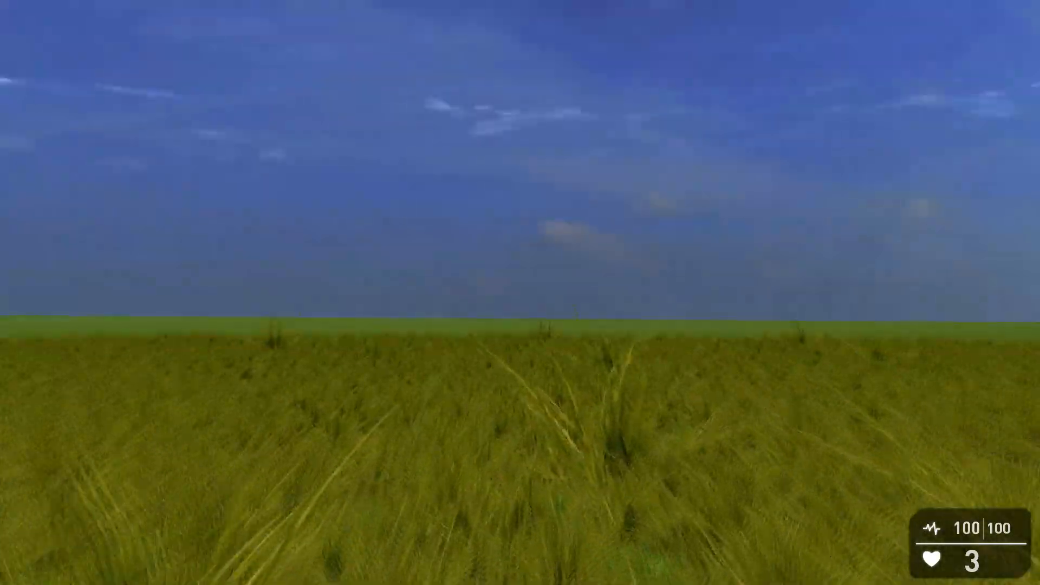
pyautogui.moveTo(520, 292)
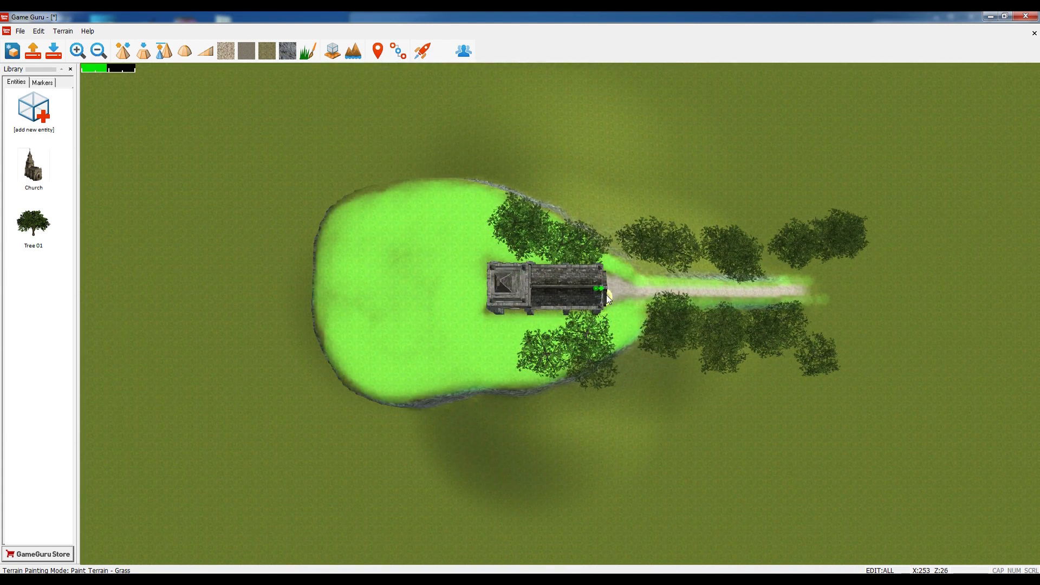
pyautogui.moveTo(630, 328)
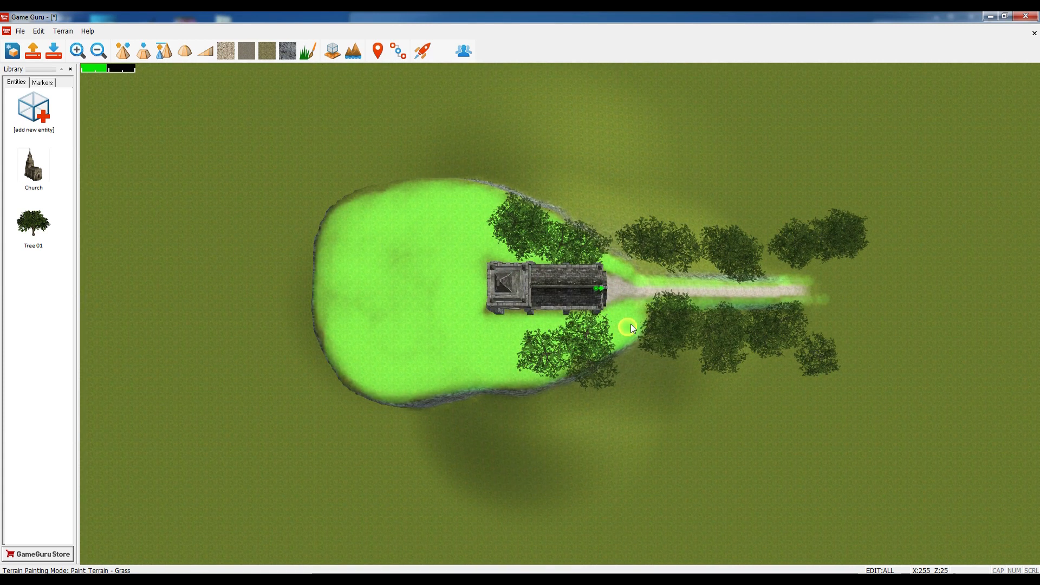